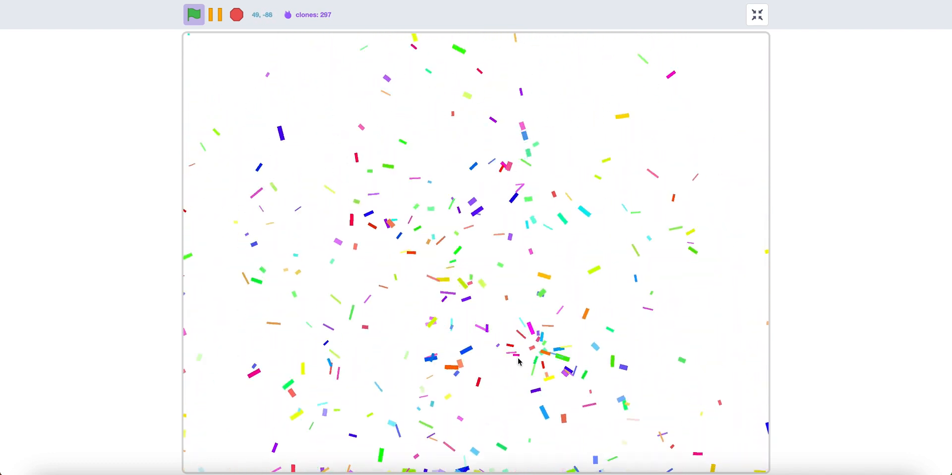
- Close the confetti demo player and create a new project containing Sprite1
{"action": "left_click", "coordinate": [756, 15]}
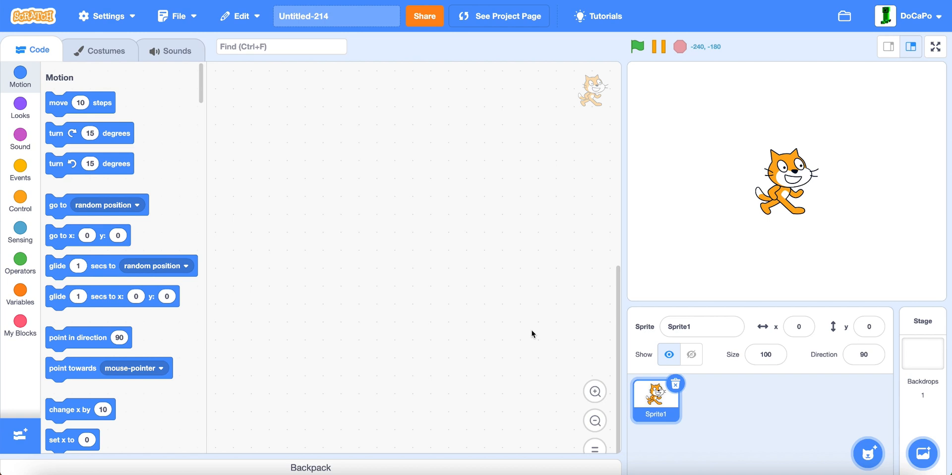
- Paint a new sprite and draw a small red rectangle with no outline
{"action": "left_click", "coordinate": [921, 321]}
{"action": "type", "text": "Confetti"}
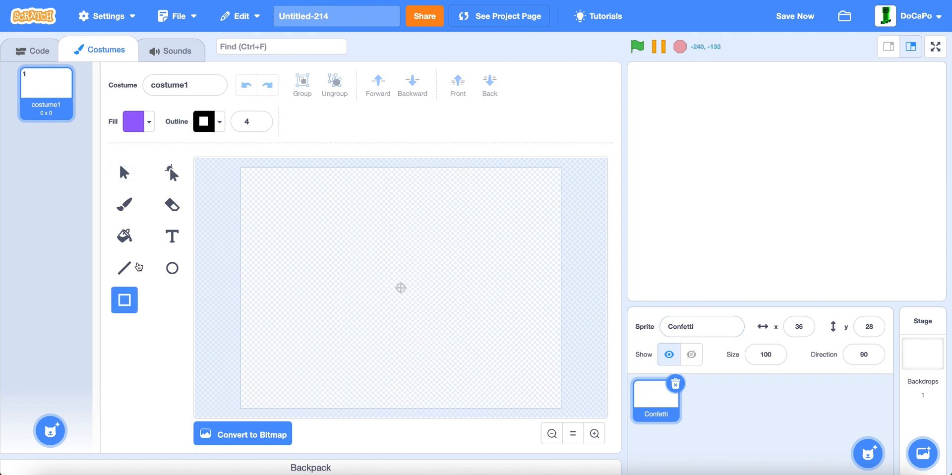
{"action": "left_click", "coordinate": [203, 121]}
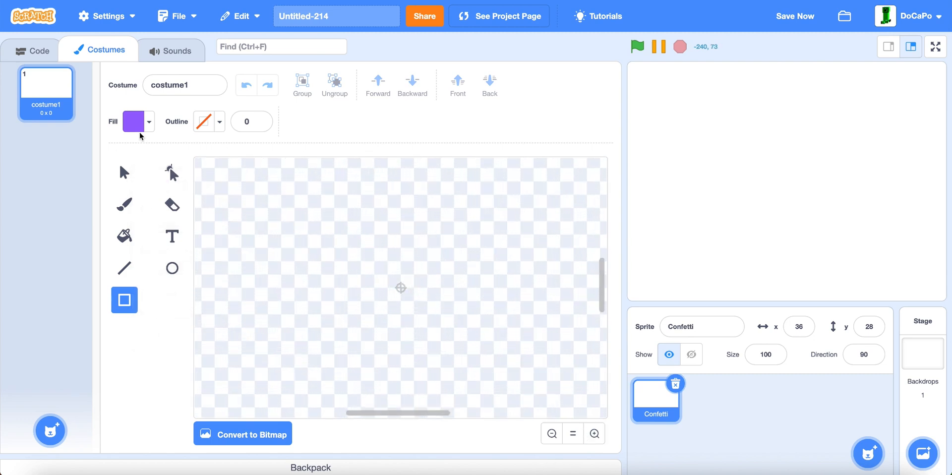
{"action": "left_click", "coordinate": [135, 121]}
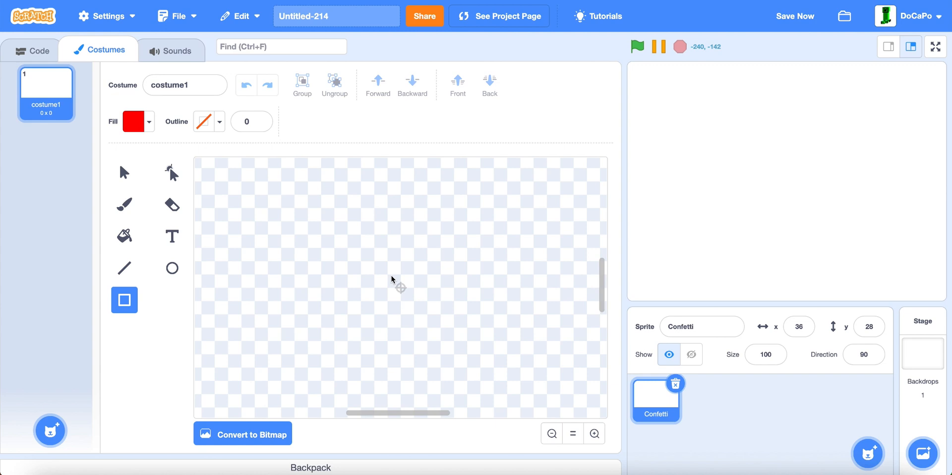
{"action": "left_click_drag", "start_coordinate": [389, 282], "coordinate": [413, 298]}
{"action": "type", "text": "Nor"}
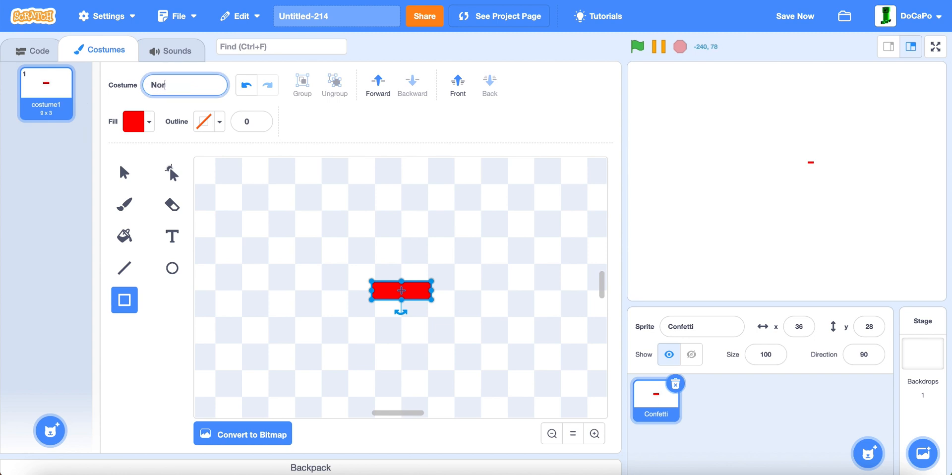
- Duplicate the Normal costume into resized Thin and Big versions and add an empty costume
{"action": "right_click", "coordinate": [46, 88]}
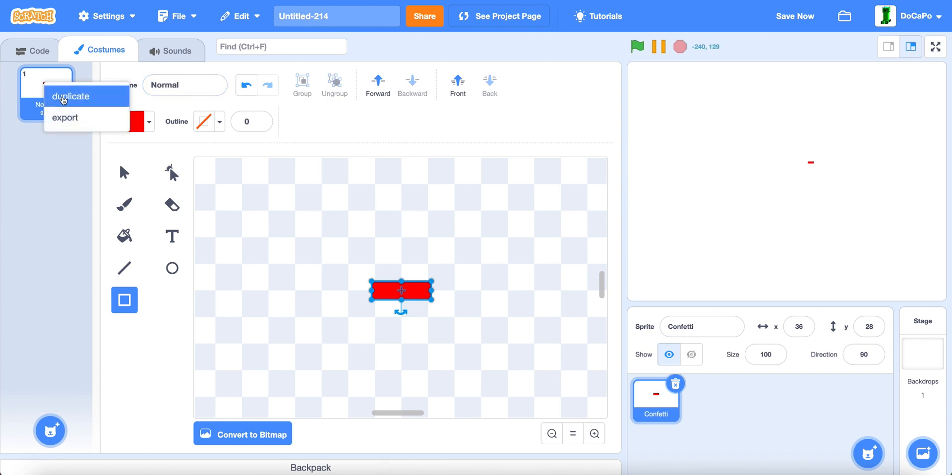
{"action": "left_click", "coordinate": [71, 97]}
{"action": "type", "text": "Big"}
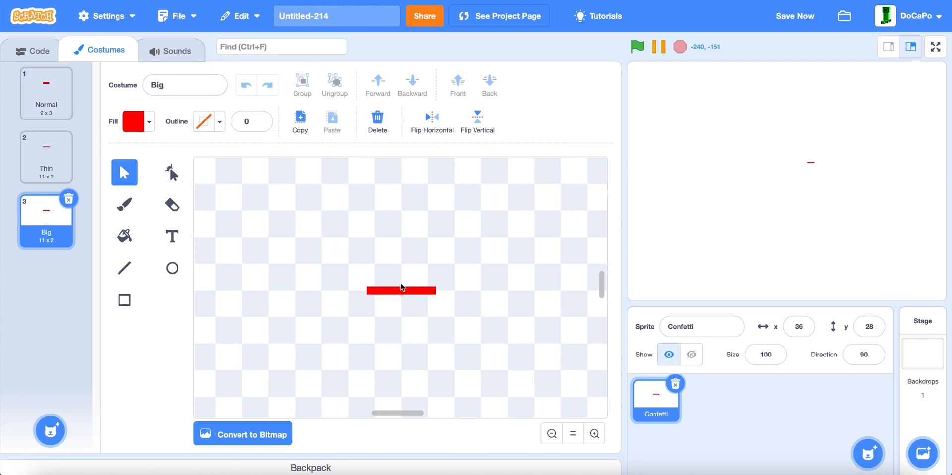
{"action": "left_click", "coordinate": [401, 290]}
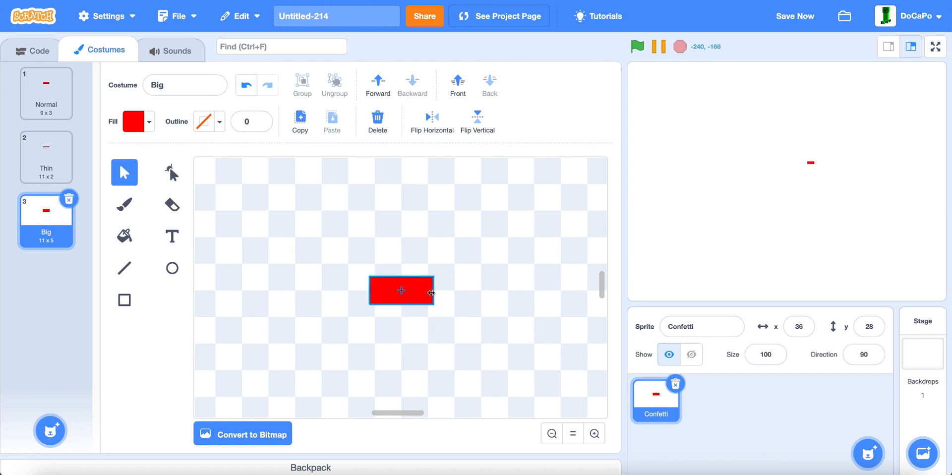
{"action": "left_click", "coordinate": [262, 329]}
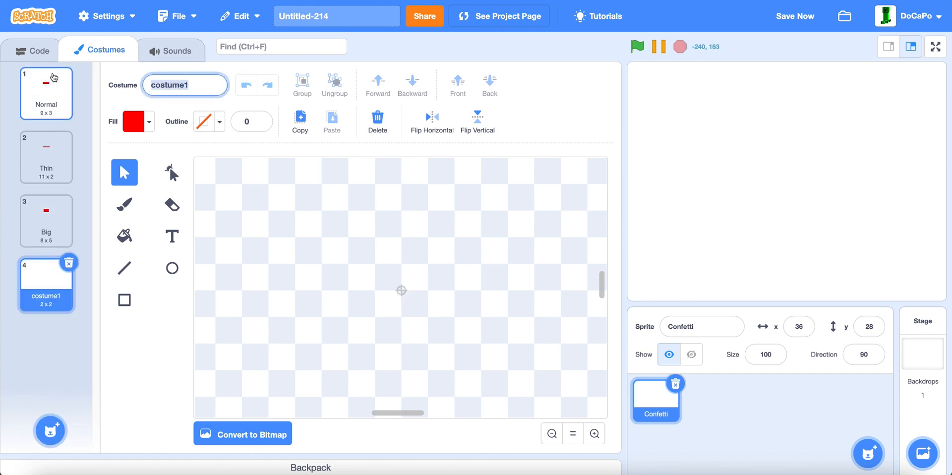
- Name the fourth costume Box, draw a large red square, and return to Code
{"action": "type", "text": "Box"}
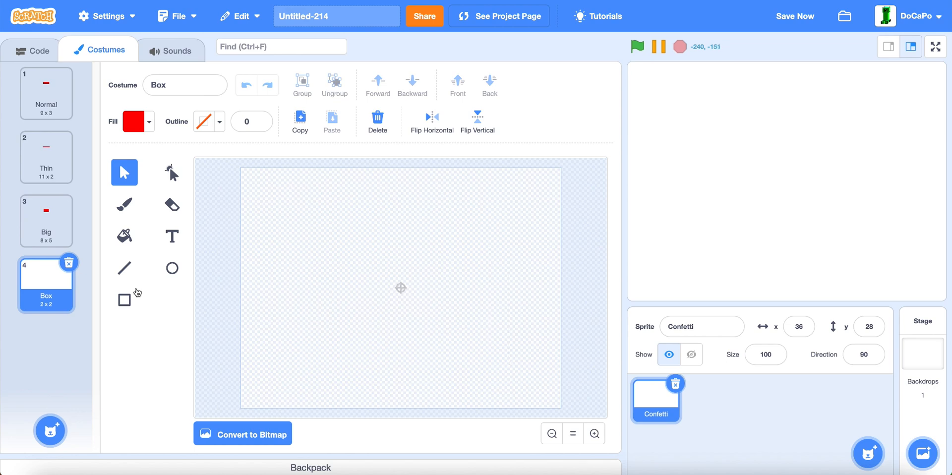
{"action": "left_click_drag", "start_coordinate": [307, 200], "coordinate": [494, 378]}
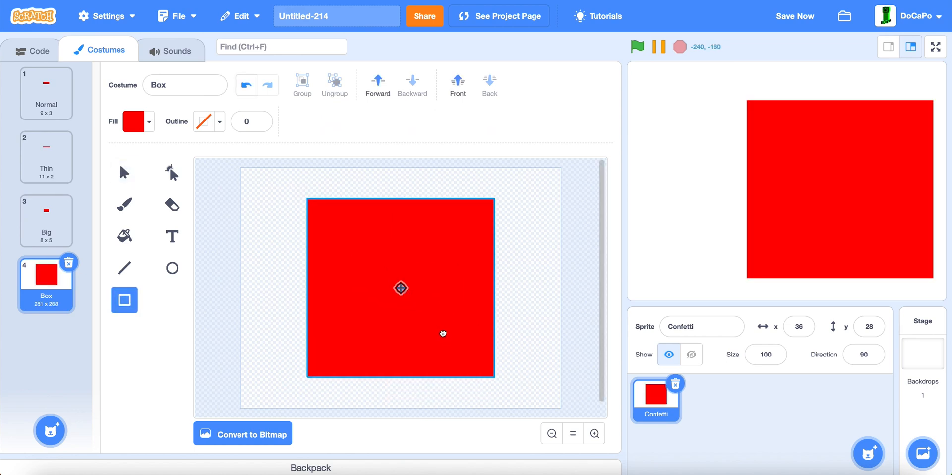
{"action": "left_click", "coordinate": [31, 50]}
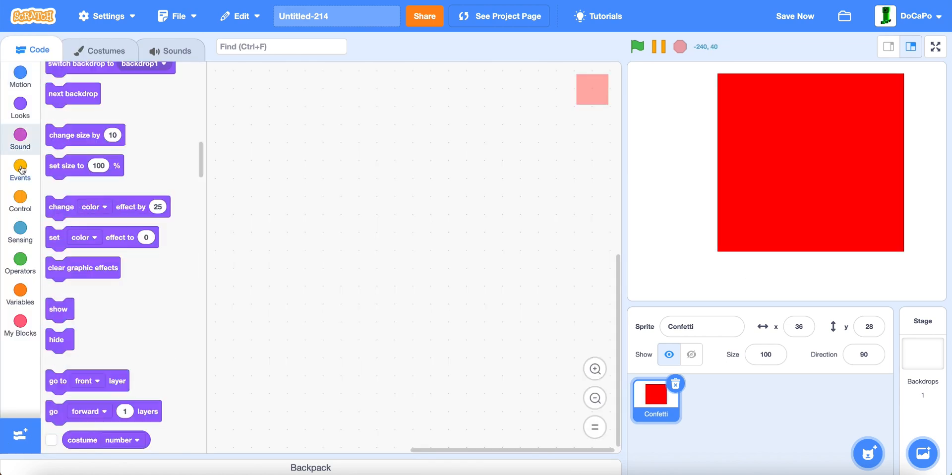
- Make three variables named Force, Gravity and Spin
{"action": "left_click", "coordinate": [20, 259]}
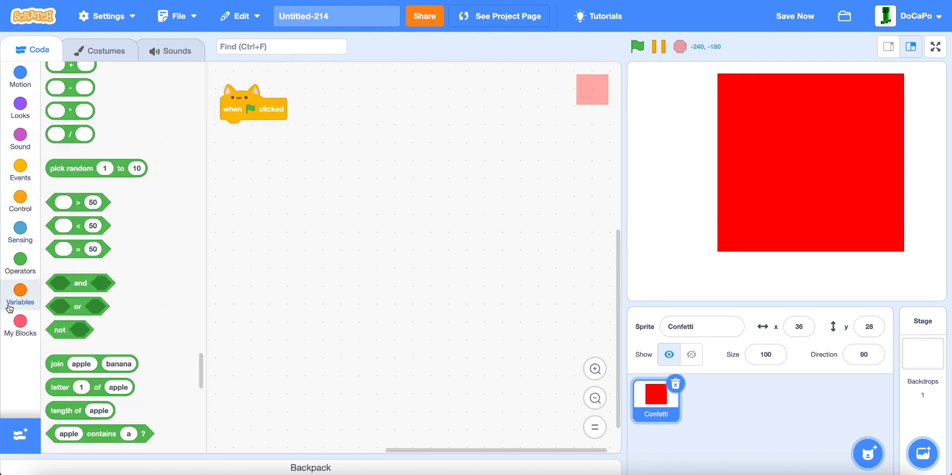
{"action": "left_click", "coordinate": [20, 302]}
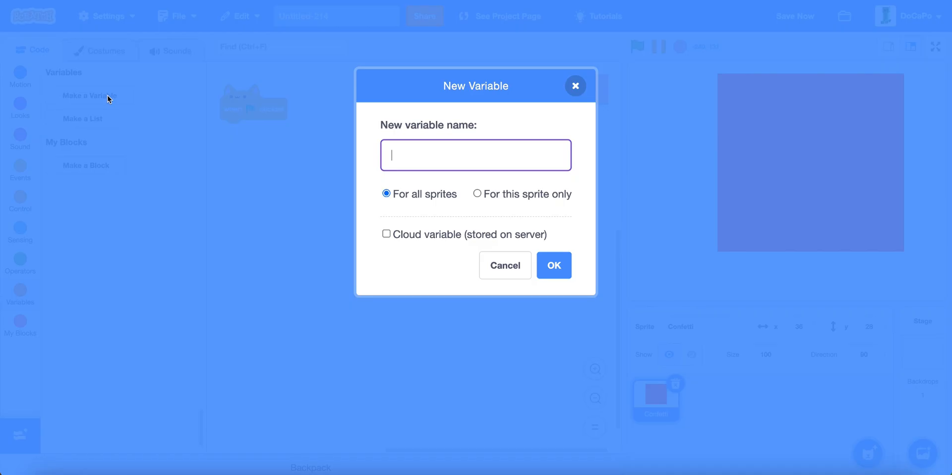
{"action": "type", "text": "Force"}
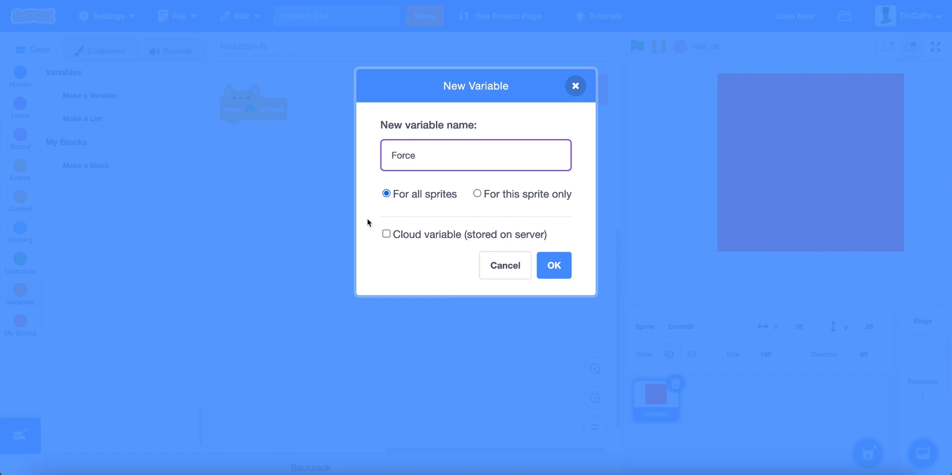
{"action": "left_click", "coordinate": [554, 265]}
{"action": "type", "text": "G"}
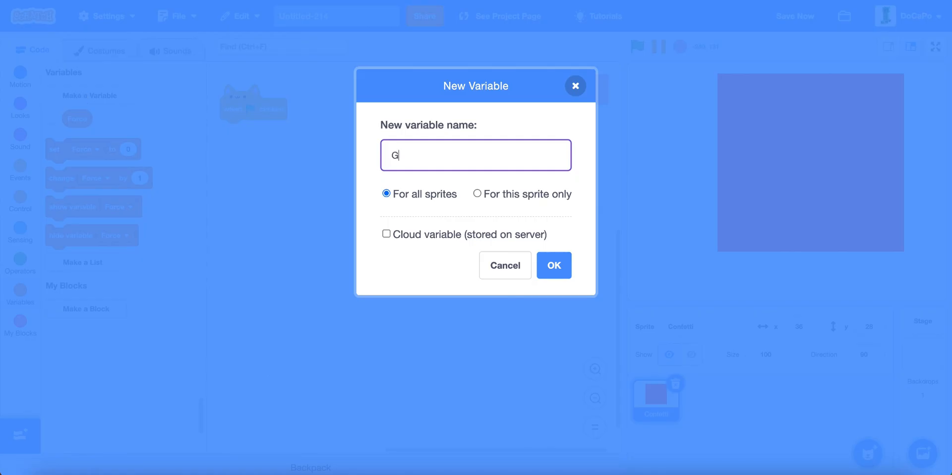
{"action": "type", "text": "ravity"}
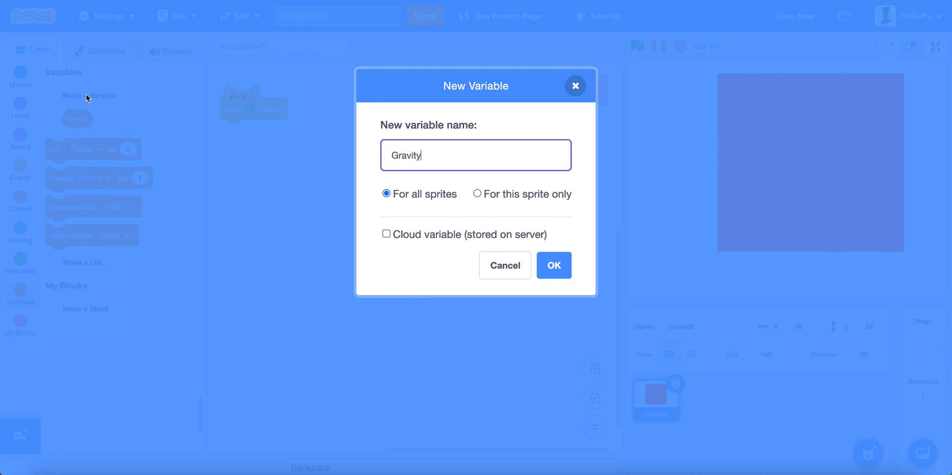
{"action": "left_click", "coordinate": [553, 265]}
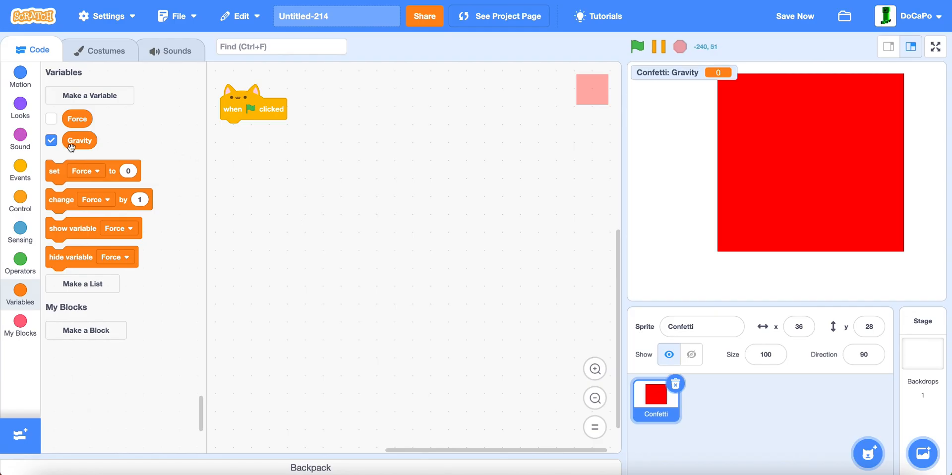
{"action": "left_click", "coordinate": [89, 96]}
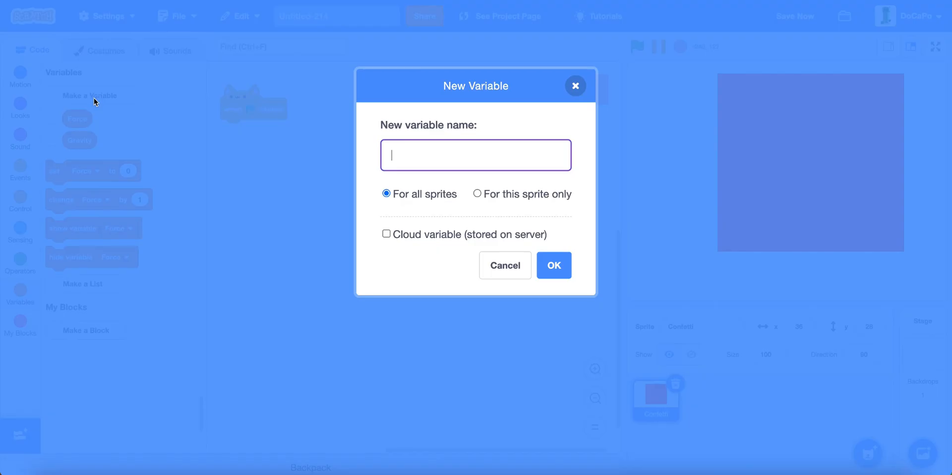
{"action": "type", "text": "Spin"}
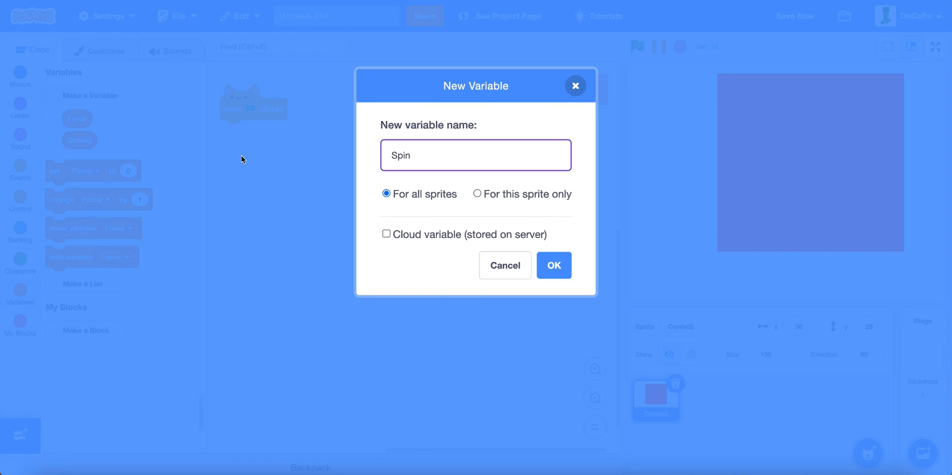
{"action": "left_click", "coordinate": [553, 265]}
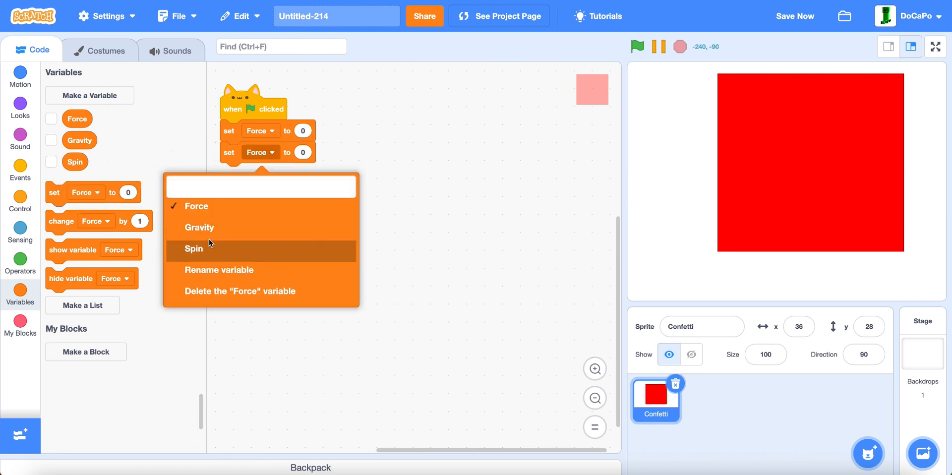
- Set Gravity in the flag script and add a forever loop waiting on mouse down
{"action": "left_click", "coordinate": [199, 227]}
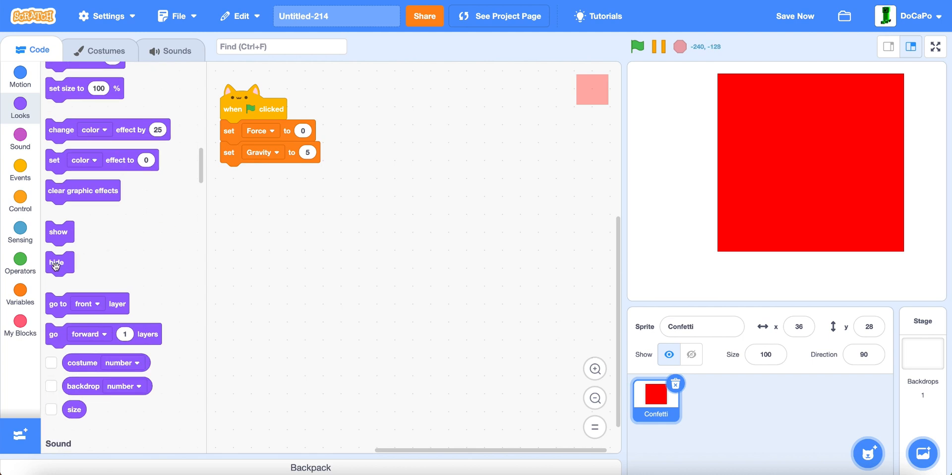
{"action": "left_click", "coordinate": [19, 201]}
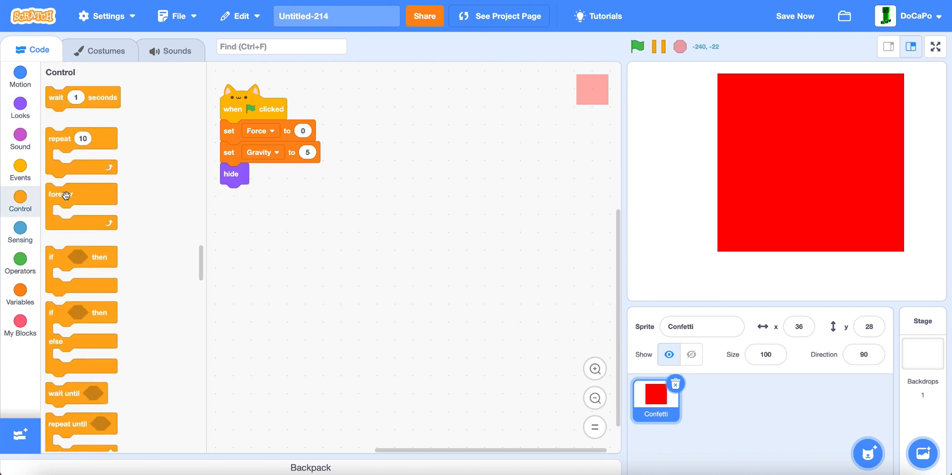
{"action": "left_click_drag", "start_coordinate": [58, 194], "coordinate": [246, 224]}
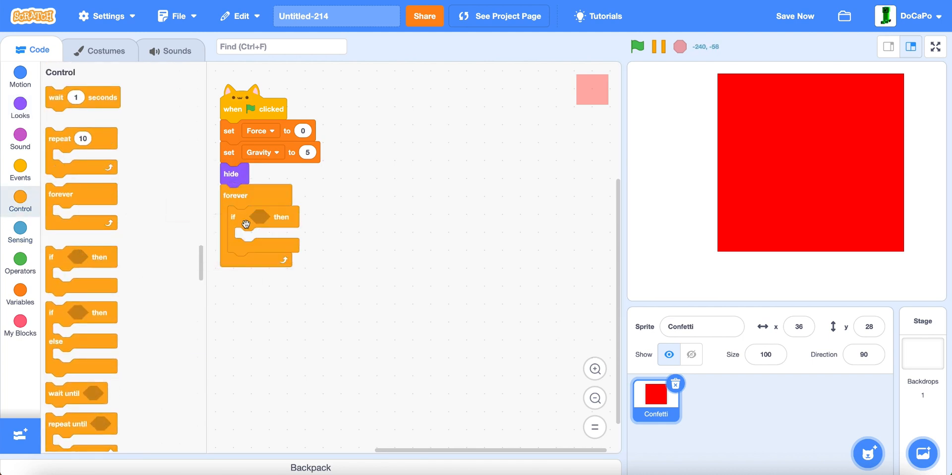
{"action": "left_click", "coordinate": [20, 231]}
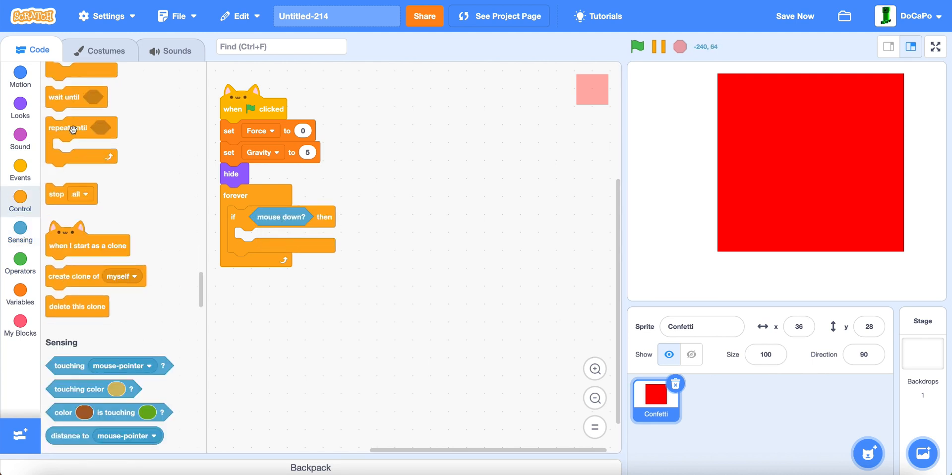
{"action": "left_click", "coordinate": [19, 259]}
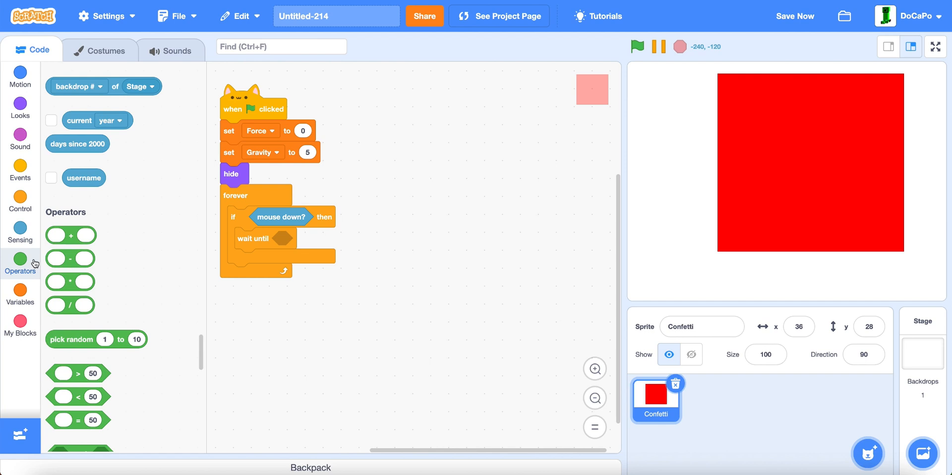
{"action": "right_click", "coordinate": [281, 216]}
{"action": "type", "text": "Create"}
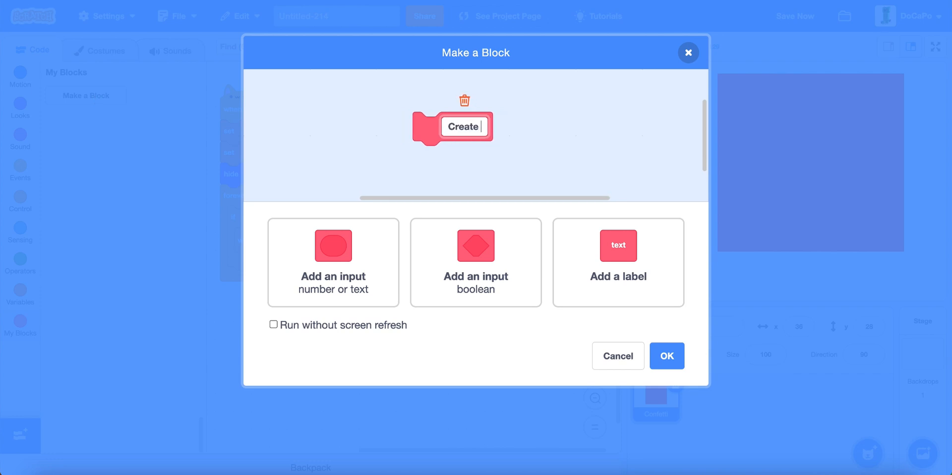
- Name the new block Create Confetti, enable run without screen refresh, and confirm
{"action": "type", "text": "Coneff"}
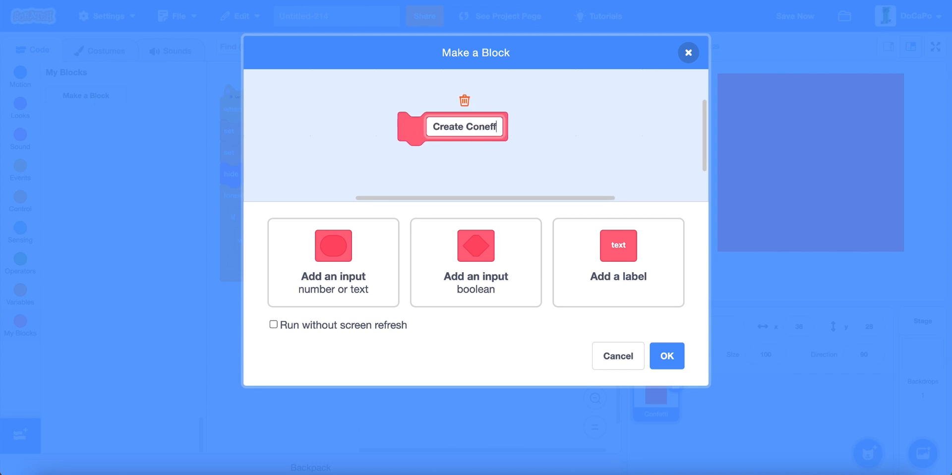
{"action": "key", "text": "Backspace"}
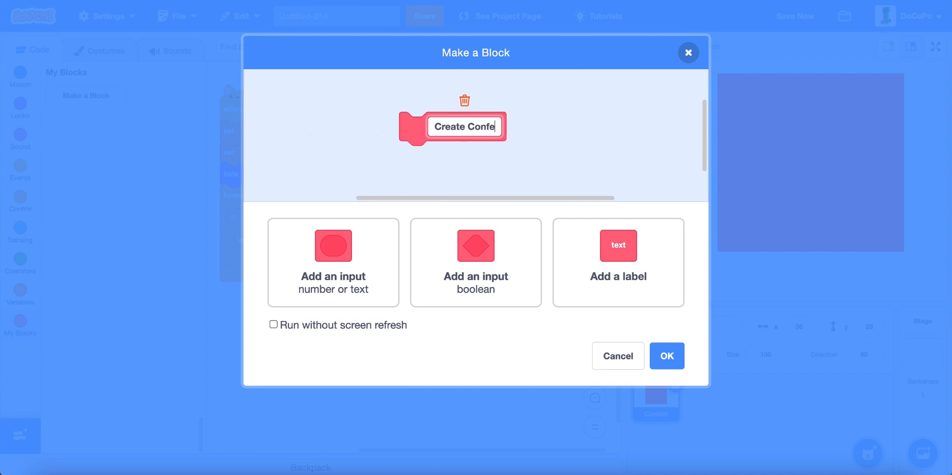
{"action": "left_click", "coordinate": [273, 325]}
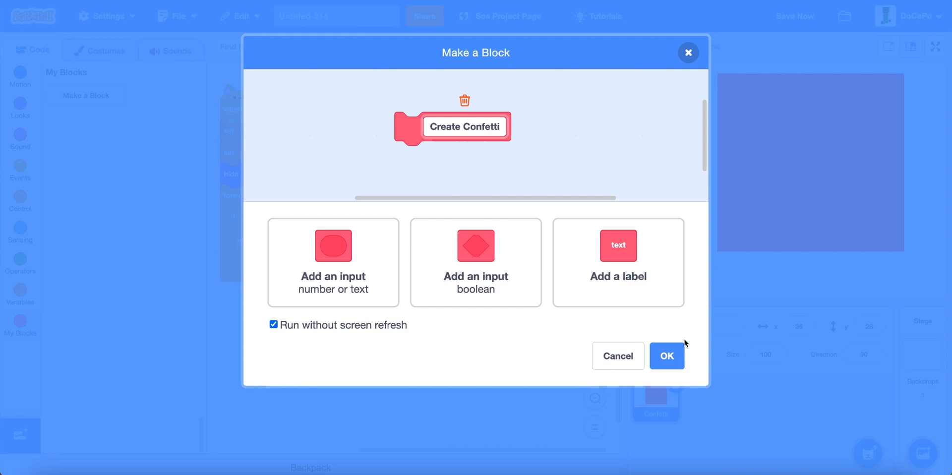
{"action": "left_click", "coordinate": [666, 356]}
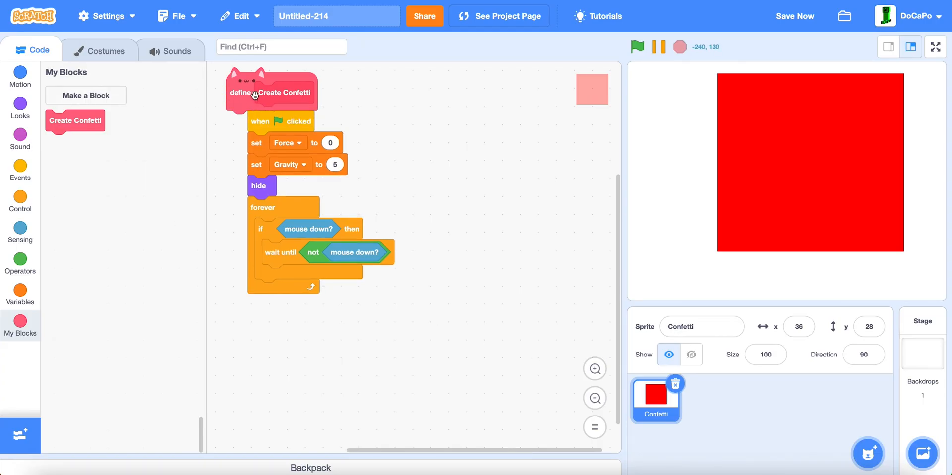
- Add go to mouse-pointer and Create Confetti to the click loop, and tidy the scripts
{"action": "left_click_drag", "start_coordinate": [273, 91], "coordinate": [541, 156]}
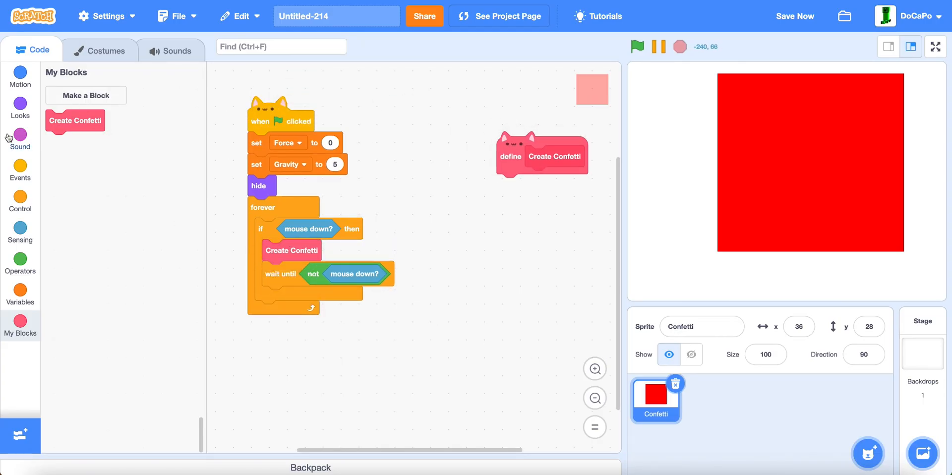
{"action": "left_click", "coordinate": [20, 76]}
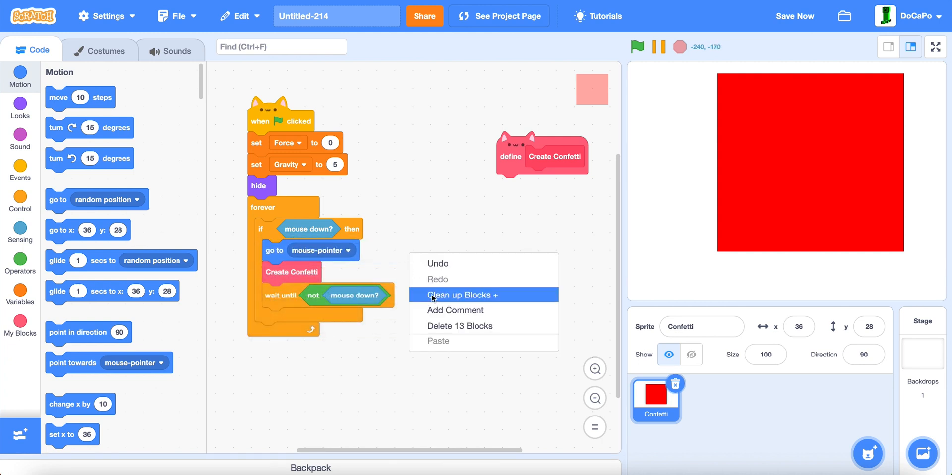
{"action": "left_click", "coordinate": [463, 295]}
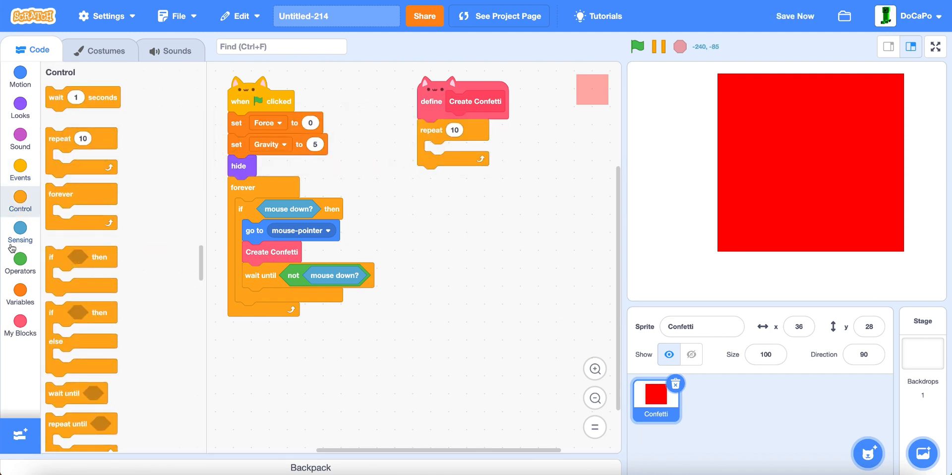
{"action": "left_click", "coordinate": [20, 259]}
{"action": "type", "text": "50"}
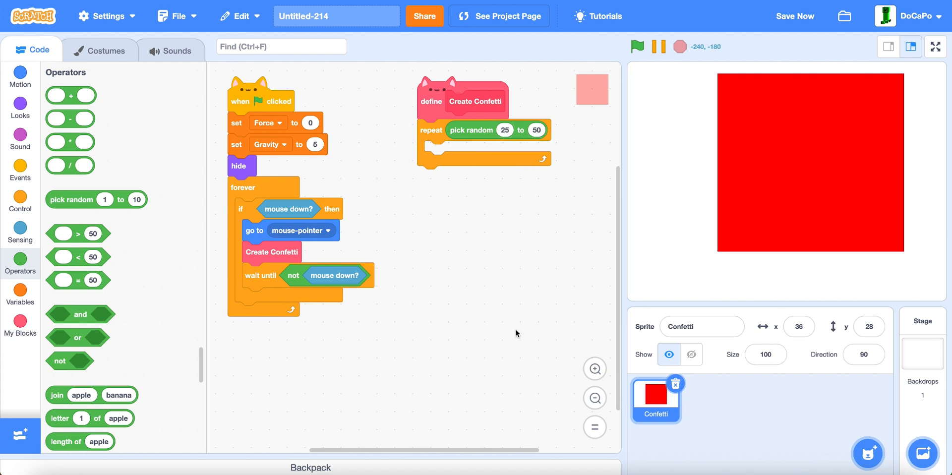
- In the 25–50 repeat, set random Force, Spin from -10 to 10, and random direction
{"action": "left_click", "coordinate": [19, 293]}
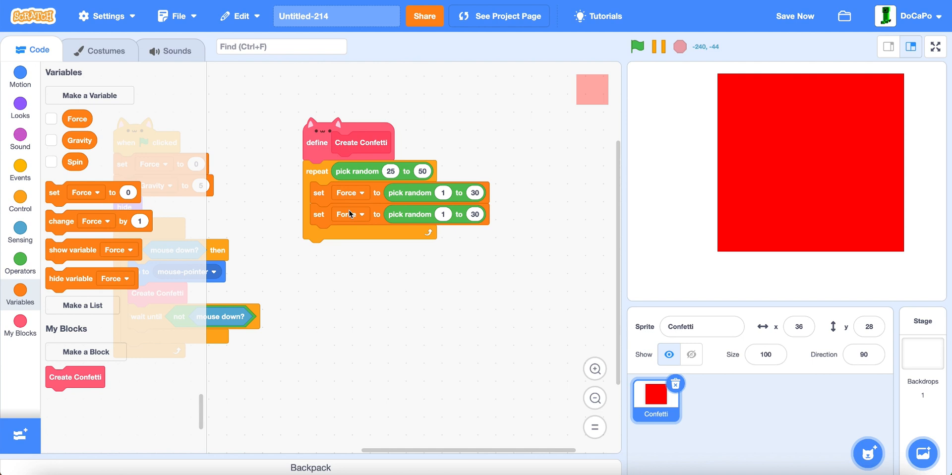
{"action": "left_click", "coordinate": [348, 213]}
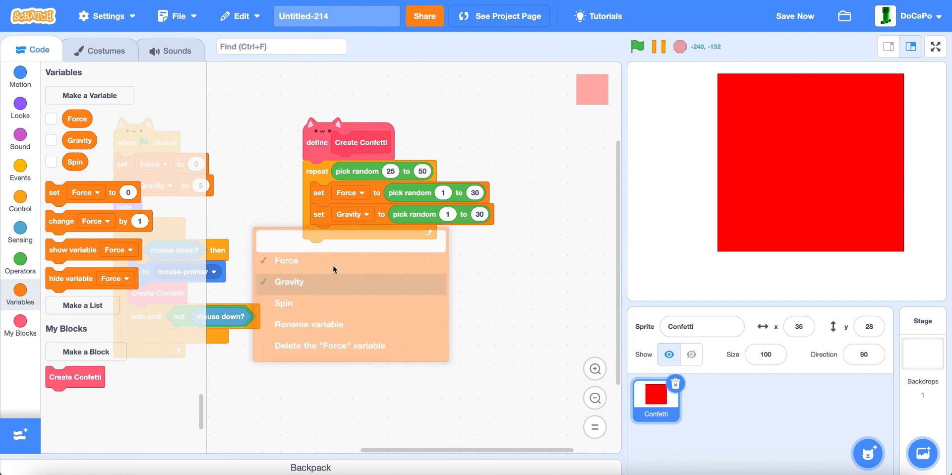
{"action": "left_click", "coordinate": [283, 303]}
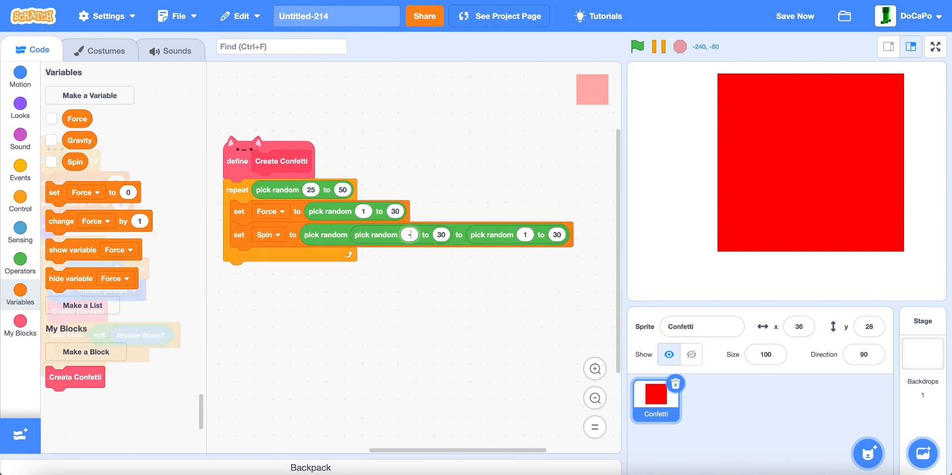
{"action": "type", "text": "-10.00"}
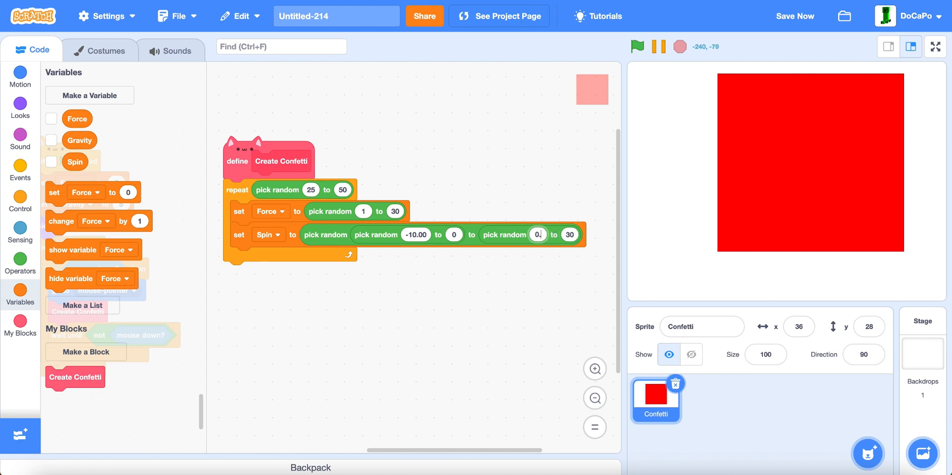
{"action": "left_click", "coordinate": [540, 235]}
{"action": "type", "text": "00"}
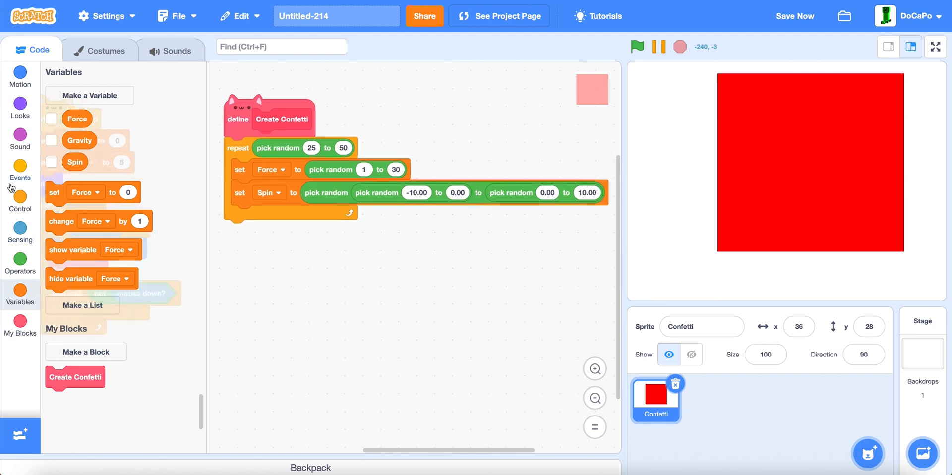
{"action": "left_click", "coordinate": [20, 76]}
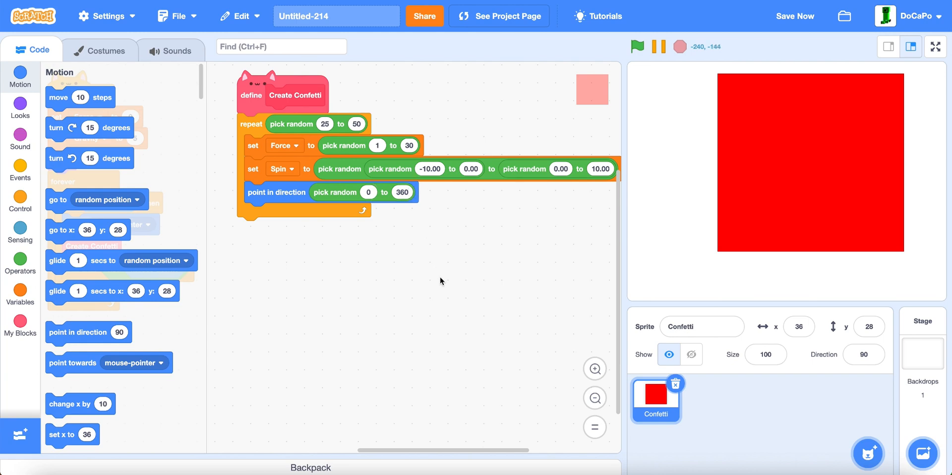
- Add switch costume to random 1–3 and set size to random 50–120 inside the repeat
{"action": "left_click", "coordinate": [20, 109]}
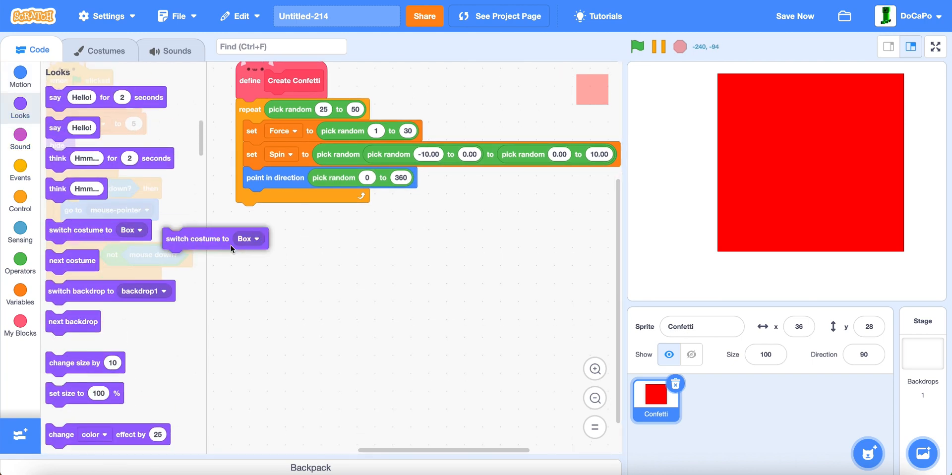
{"action": "left_click_drag", "start_coordinate": [213, 238], "coordinate": [279, 199]}
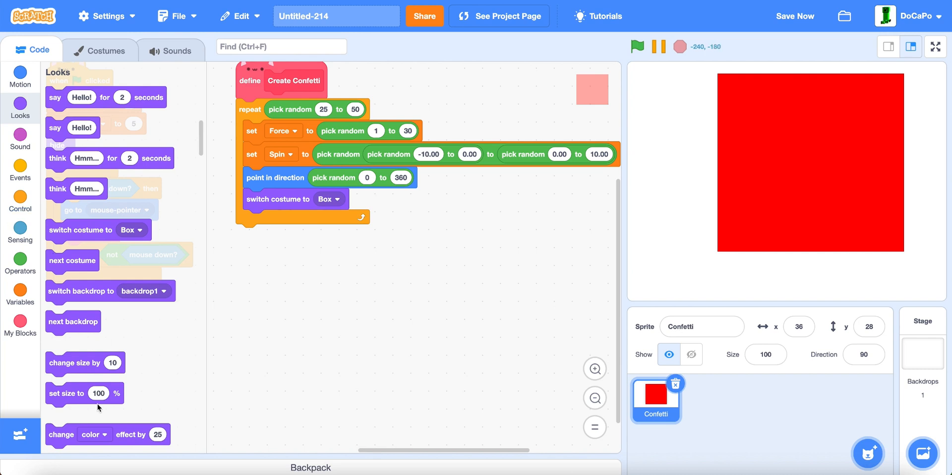
{"action": "left_click_drag", "start_coordinate": [85, 393], "coordinate": [294, 221]}
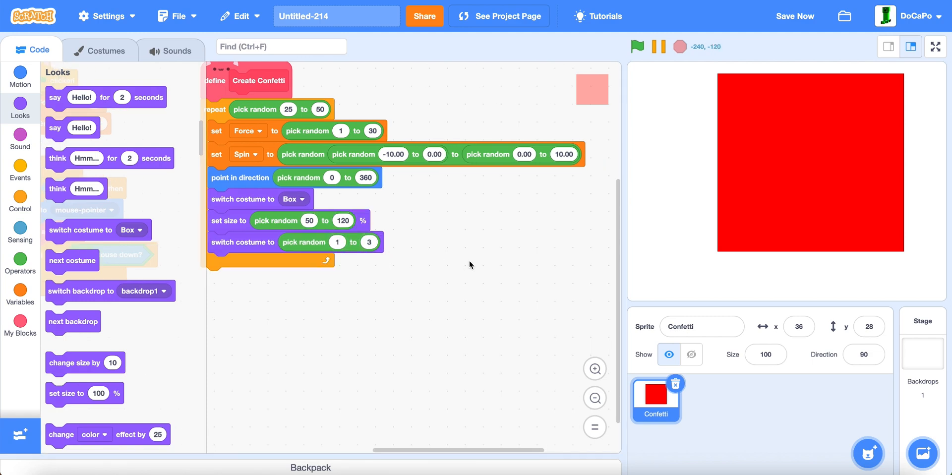
{"action": "left_click", "coordinate": [20, 137]}
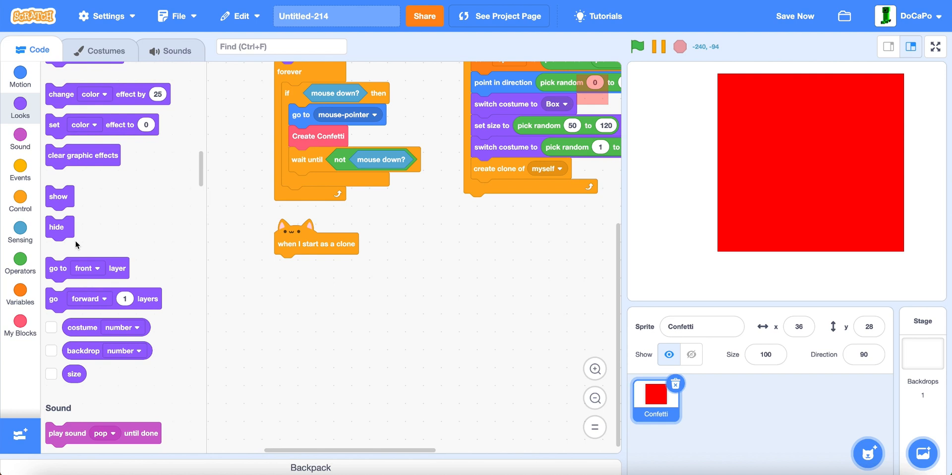
{"action": "mouse_move", "coordinate": [88, 205]}
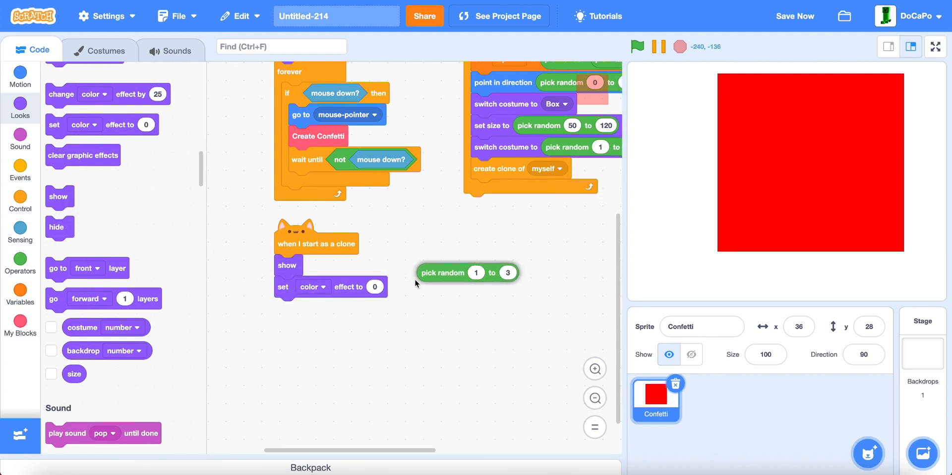
- Give each clone a random 0–1000 colour effect and a random -10 to 10 brightness effect
{"action": "left_click_drag", "start_coordinate": [467, 272], "coordinate": [392, 287]}
{"action": "type", "text": "1000"}
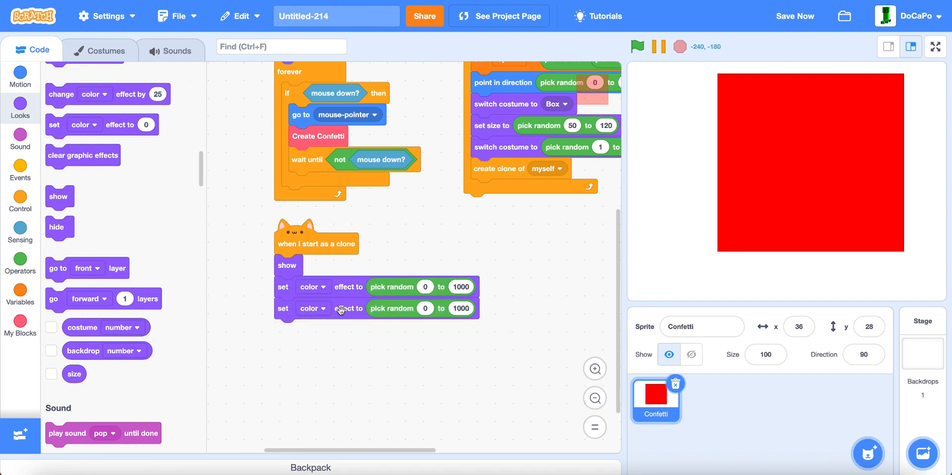
{"action": "left_click", "coordinate": [311, 308]}
{"action": "type", "text": "-10"}
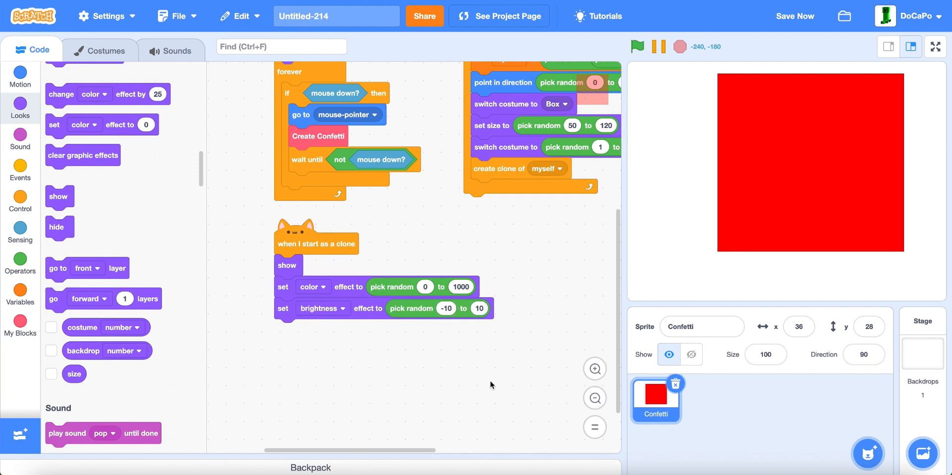
{"action": "mouse_move", "coordinate": [439, 372]}
{"action": "type", "text": "100"}
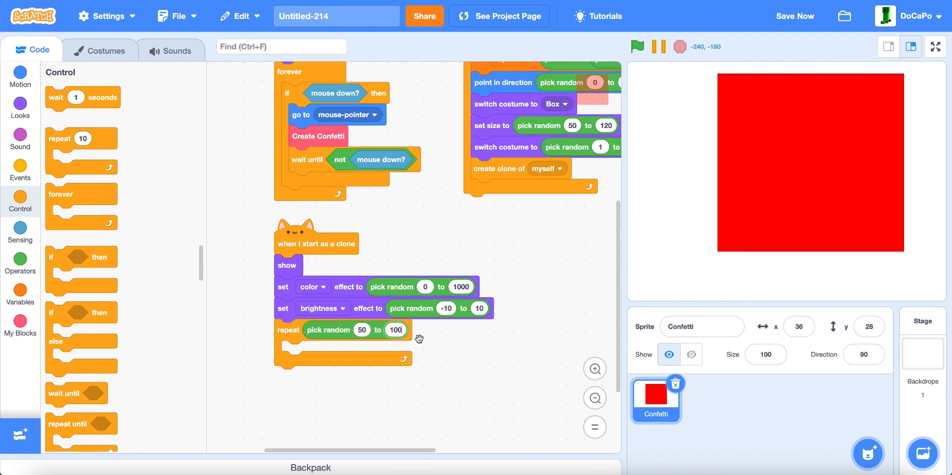
- Set change Gravity by -1 and add an if block inside the repeat loop
{"action": "scroll", "scroll_direction": "up", "scroll_amount": 3}
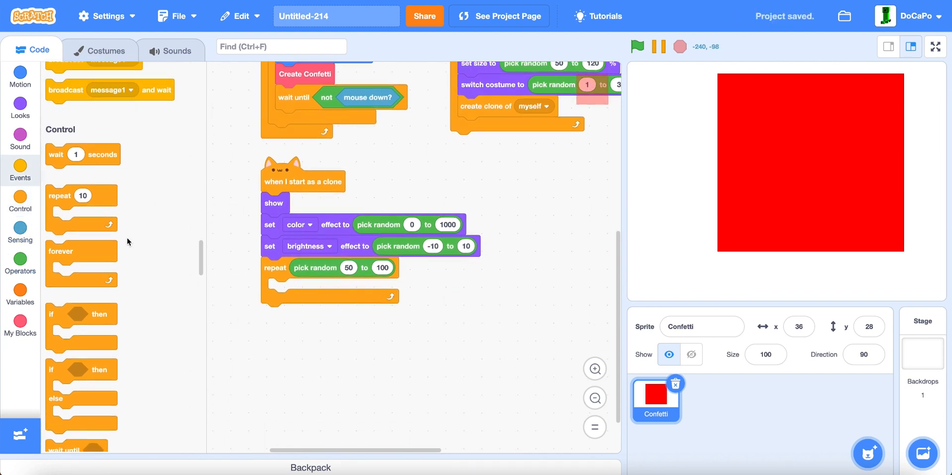
{"action": "left_click", "coordinate": [19, 291]}
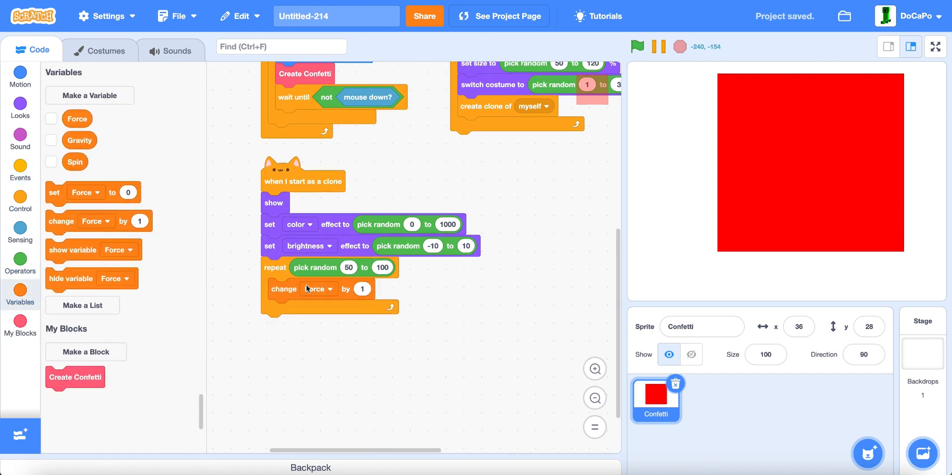
{"action": "left_click", "coordinate": [315, 289]}
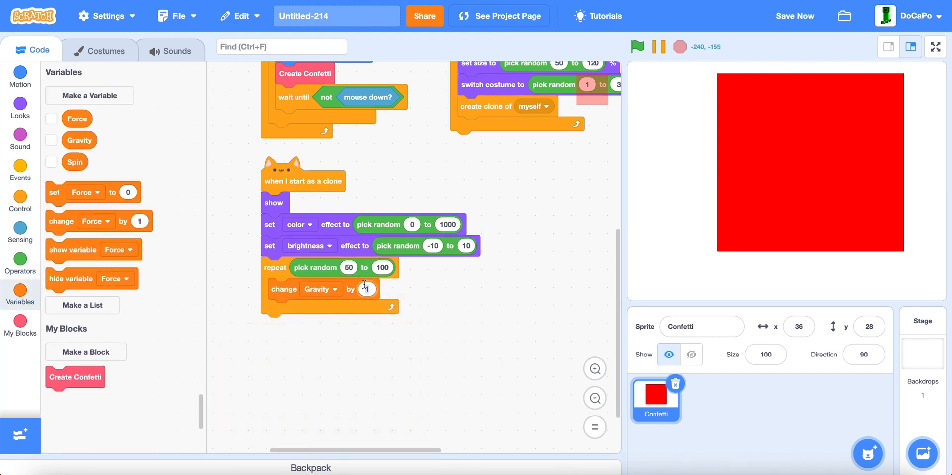
{"action": "left_click", "coordinate": [20, 201]}
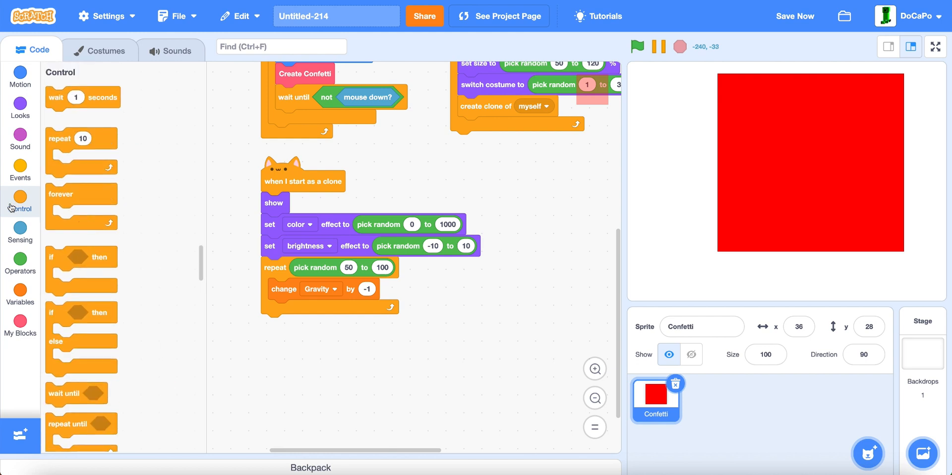
{"action": "left_click_drag", "start_coordinate": [73, 256], "coordinate": [291, 310]}
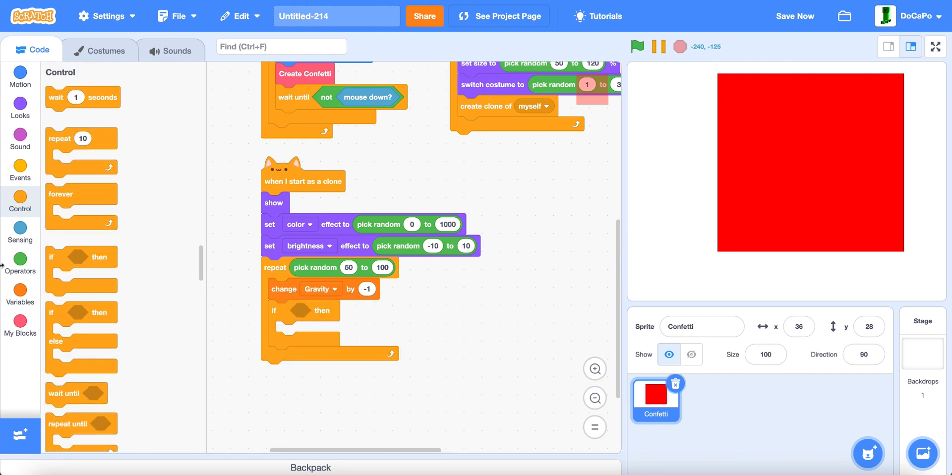
- Build the condition Gravity < size / 30 * -1 and copy the size expression for the set block
{"action": "left_click", "coordinate": [19, 264]}
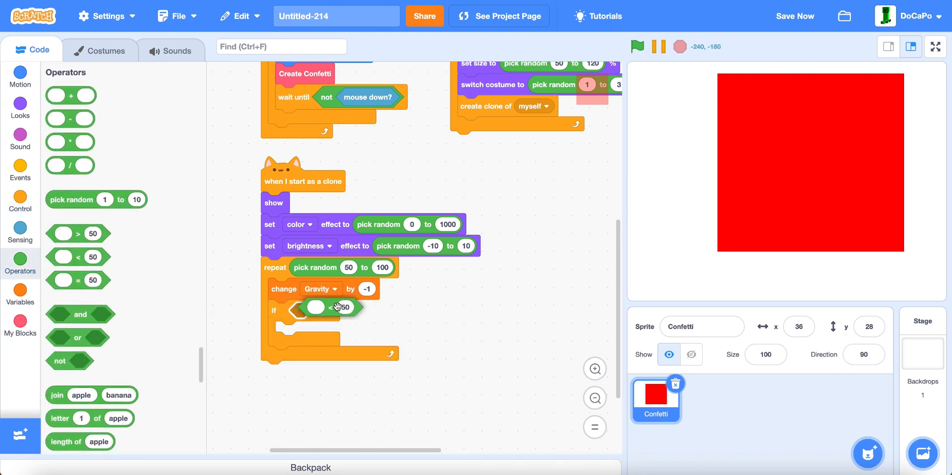
{"action": "left_click", "coordinate": [19, 295]}
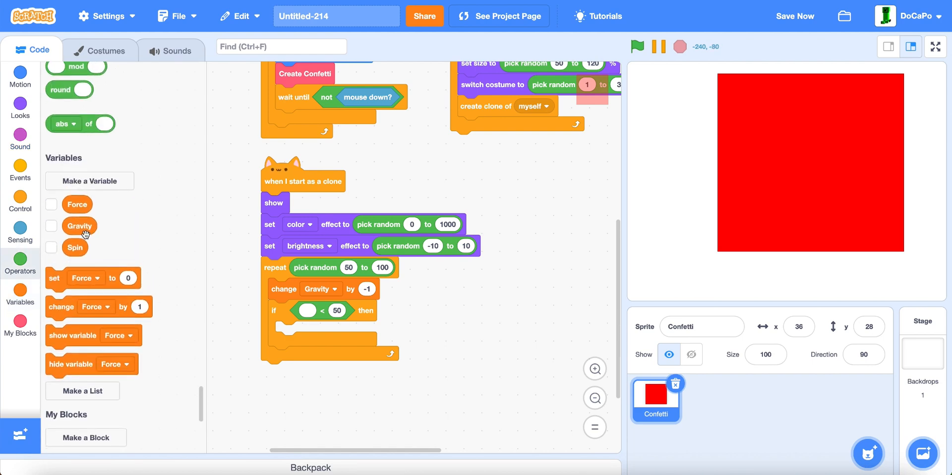
{"action": "left_click", "coordinate": [20, 107]}
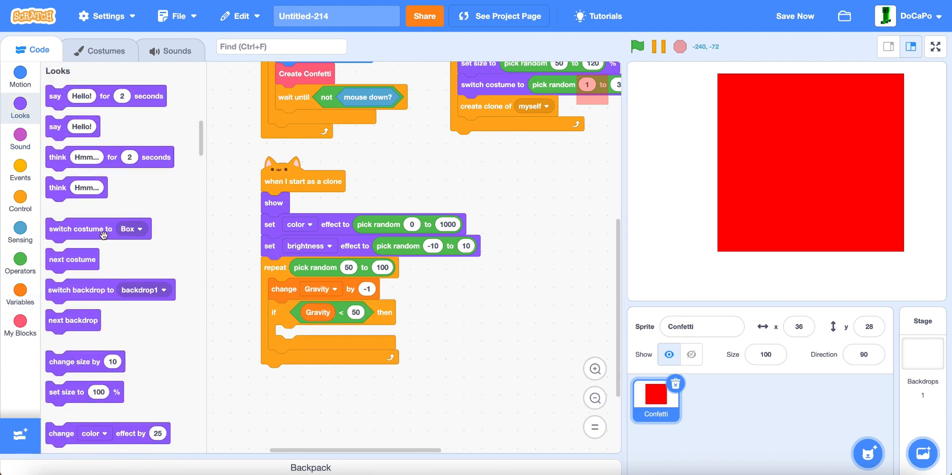
{"action": "scroll", "scroll_direction": "down", "scroll_amount": 3}
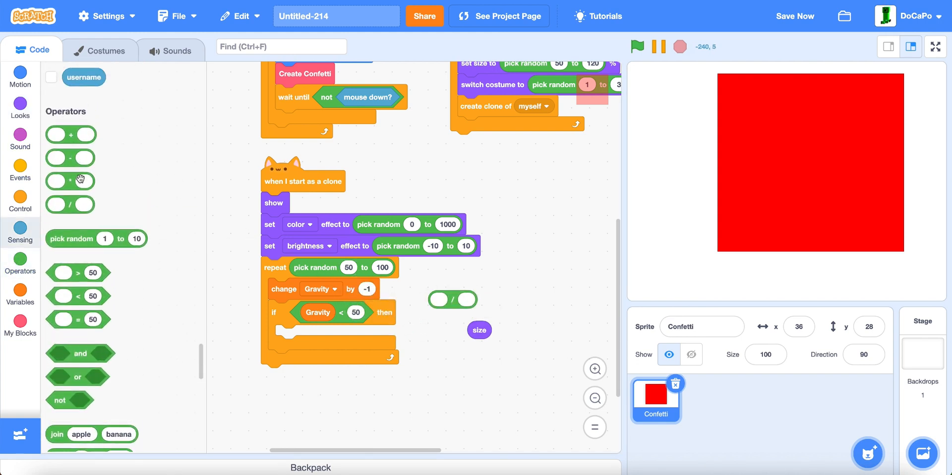
{"action": "left_click_drag", "start_coordinate": [452, 299], "coordinate": [539, 290]}
{"action": "type", "text": "-1"}
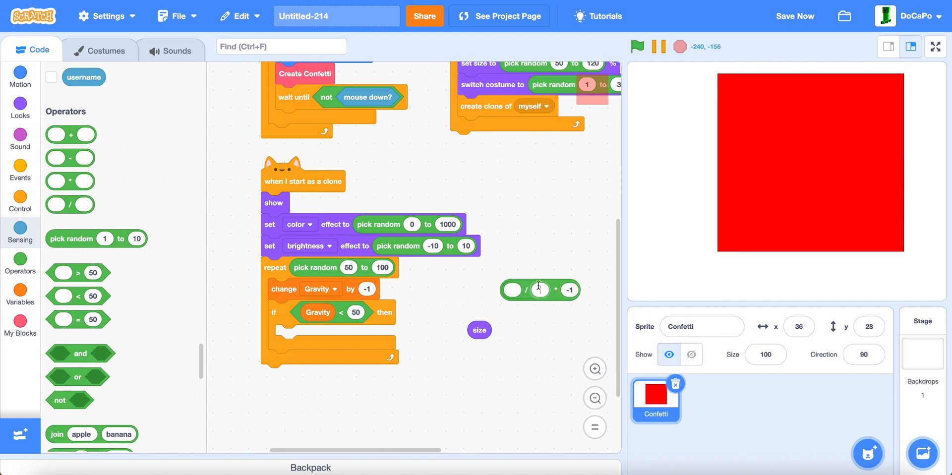
{"action": "left_click_drag", "start_coordinate": [479, 329], "coordinate": [525, 290]}
{"action": "type", "text": "30"}
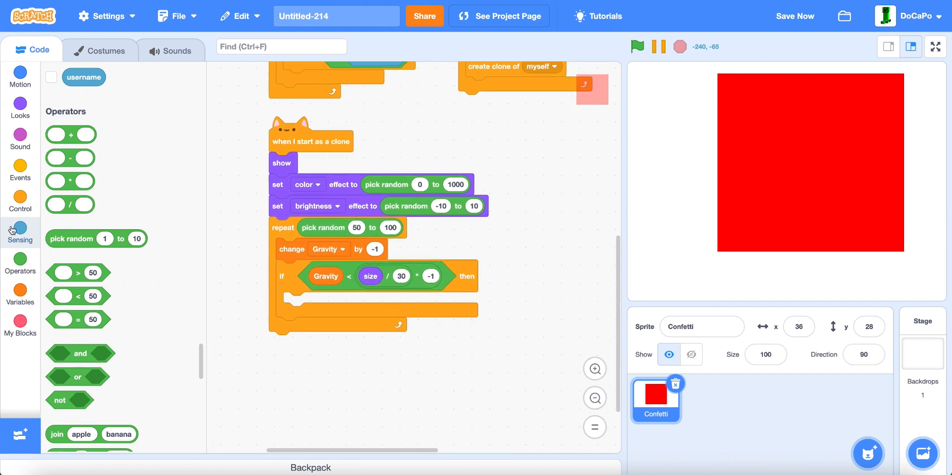
{"action": "left_click", "coordinate": [20, 292]}
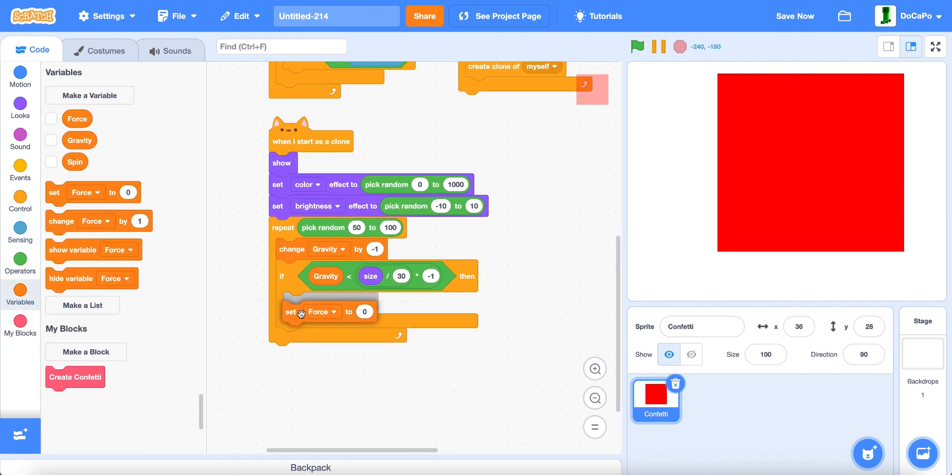
{"action": "right_click", "coordinate": [311, 312]}
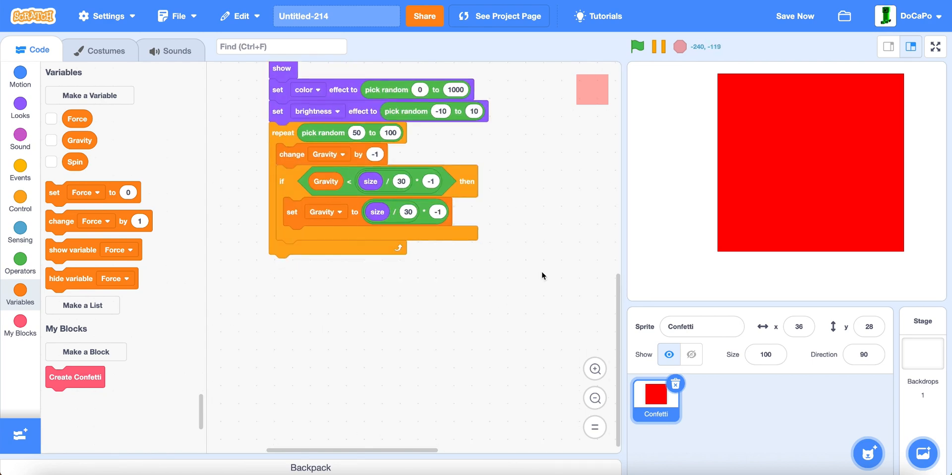
- Add turn Spin degrees, change y by Gravity and move Force steps to the clone loop
{"action": "left_click", "coordinate": [20, 78]}
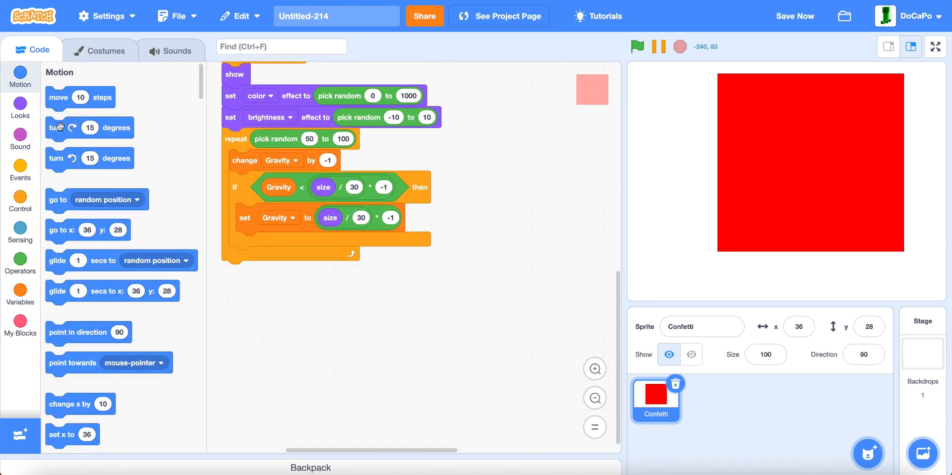
{"action": "left_click", "coordinate": [20, 291]}
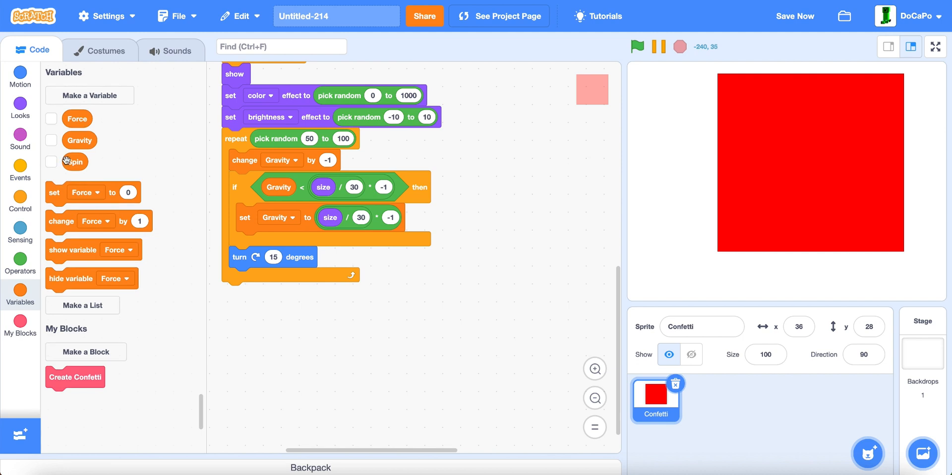
{"action": "left_click", "coordinate": [20, 73]}
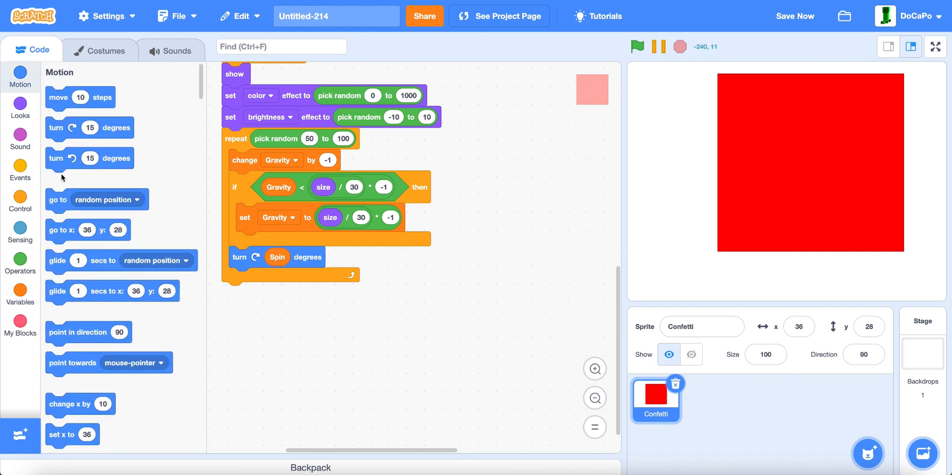
{"action": "left_click", "coordinate": [20, 259]}
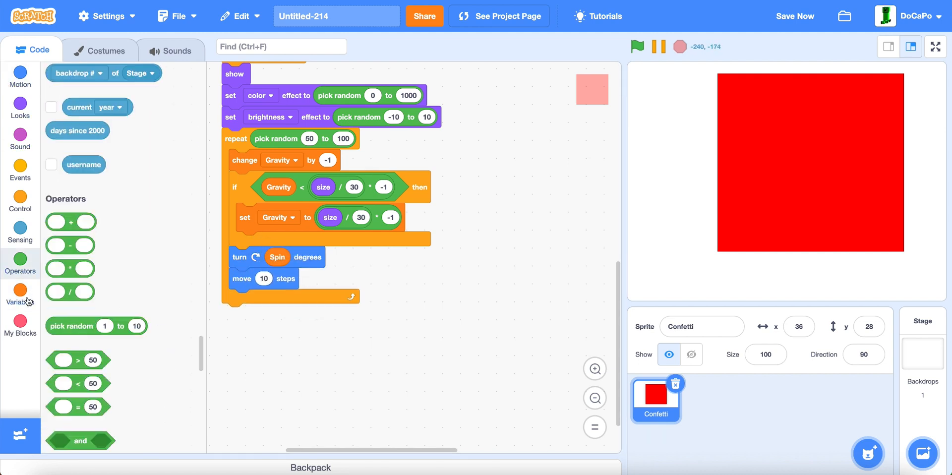
{"action": "left_click", "coordinate": [20, 291]}
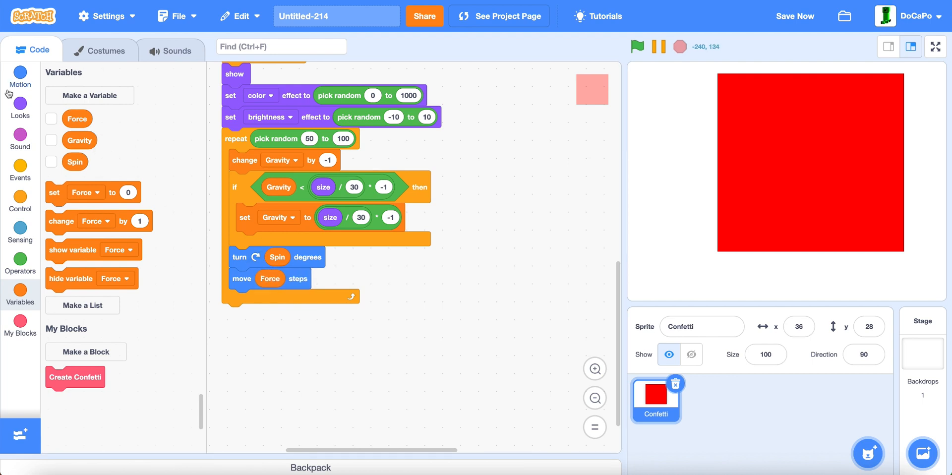
{"action": "left_click", "coordinate": [19, 76]}
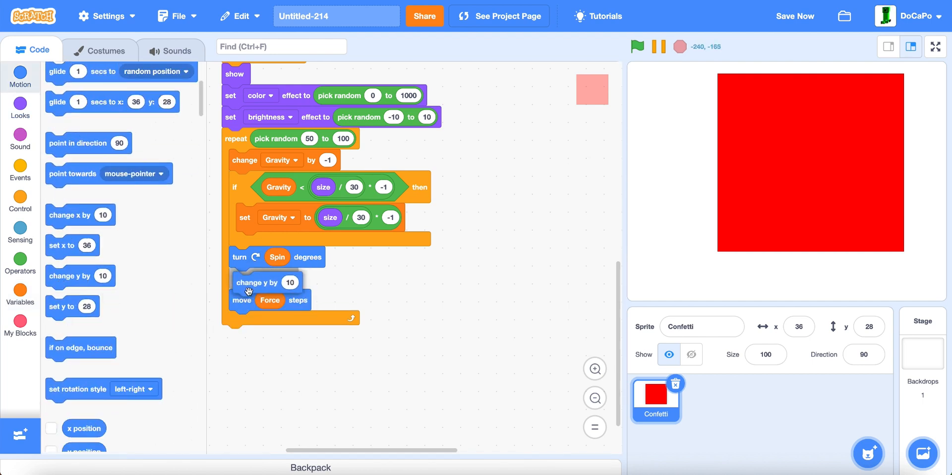
{"action": "left_click", "coordinate": [20, 290]}
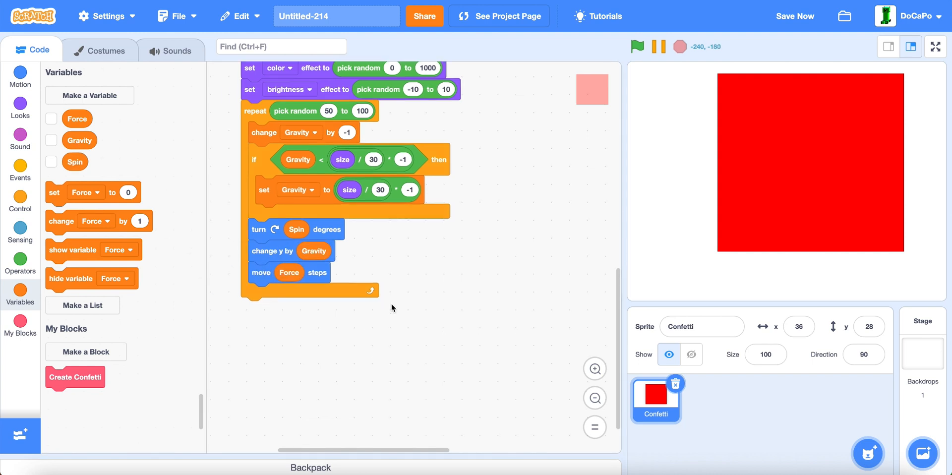
- Set Force to Force * 0.85 and Spin to Spin * 0.96 using duplicated multiplications
{"action": "left_click", "coordinate": [19, 200]}
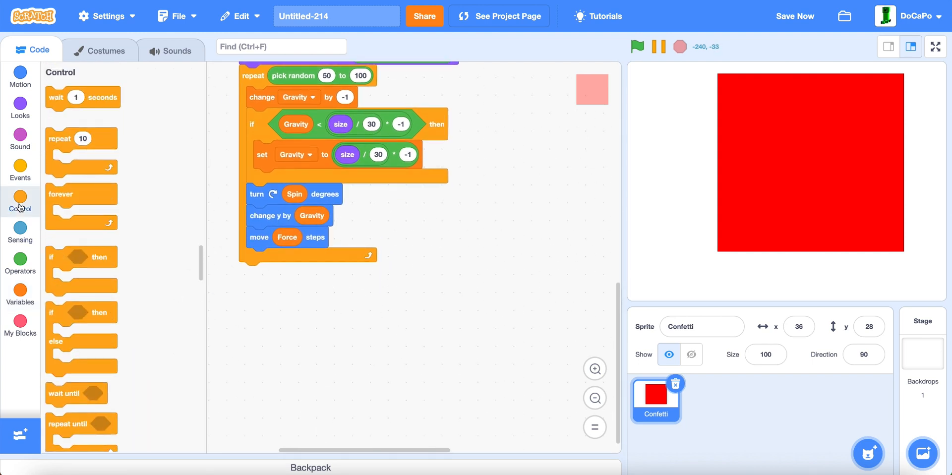
{"action": "left_click", "coordinate": [19, 291]}
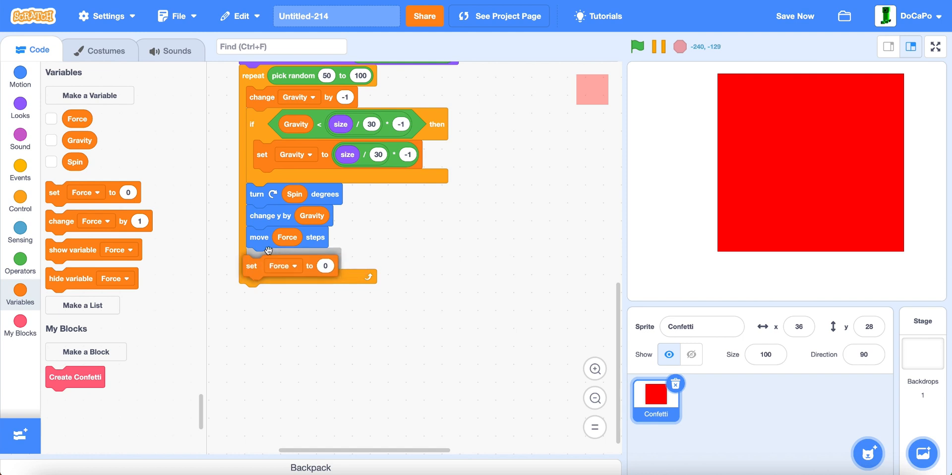
{"action": "right_click", "coordinate": [370, 124]}
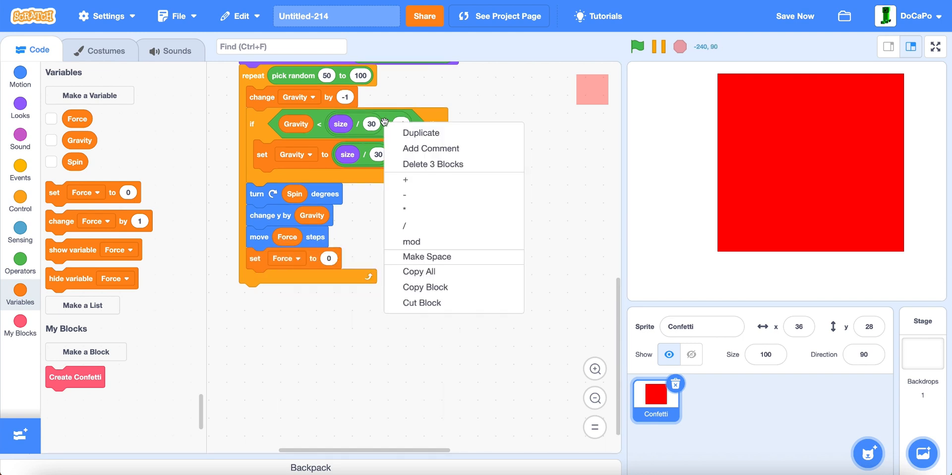
{"action": "left_click", "coordinate": [403, 208]}
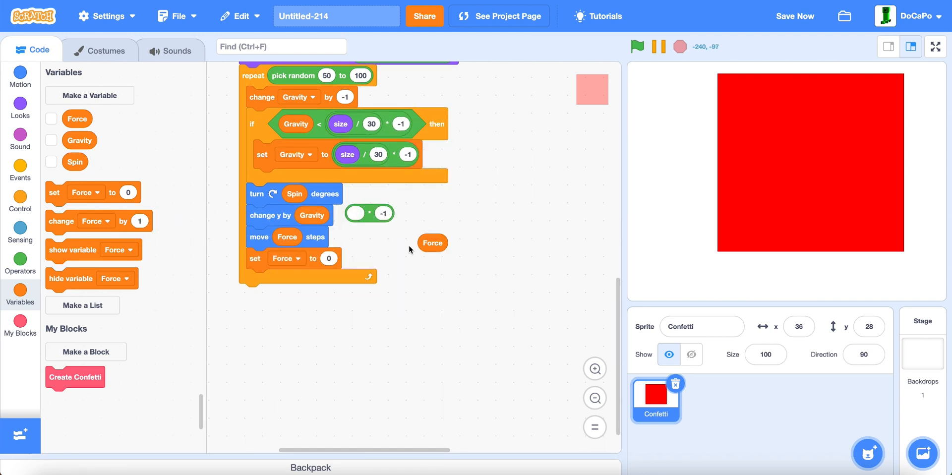
{"action": "left_click_drag", "start_coordinate": [432, 242], "coordinate": [369, 213]}
{"action": "type", "text": "0.85"}
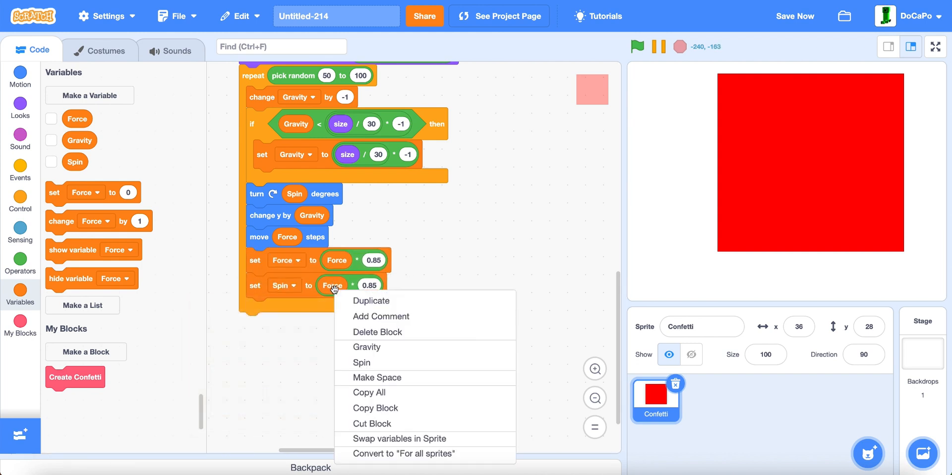
{"action": "left_click", "coordinate": [362, 362]}
{"action": "type", "text": "0.96"}
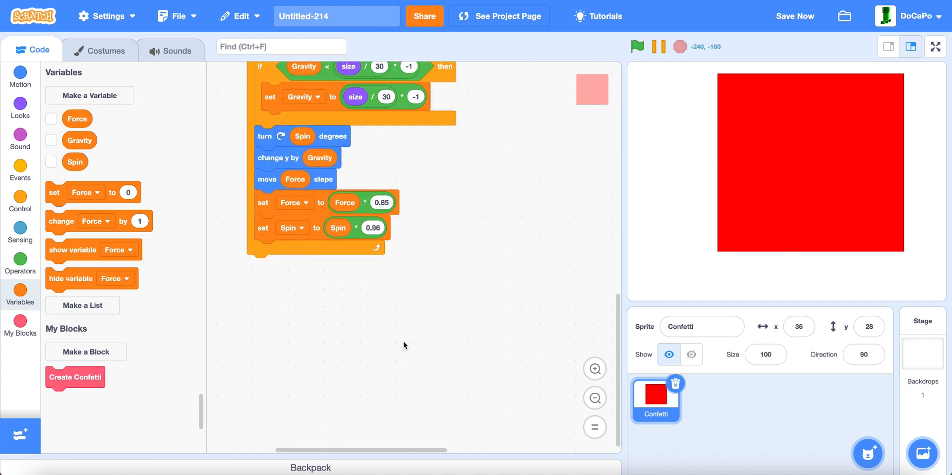
- Add an if block checking y position < -178
{"action": "left_click", "coordinate": [20, 200]}
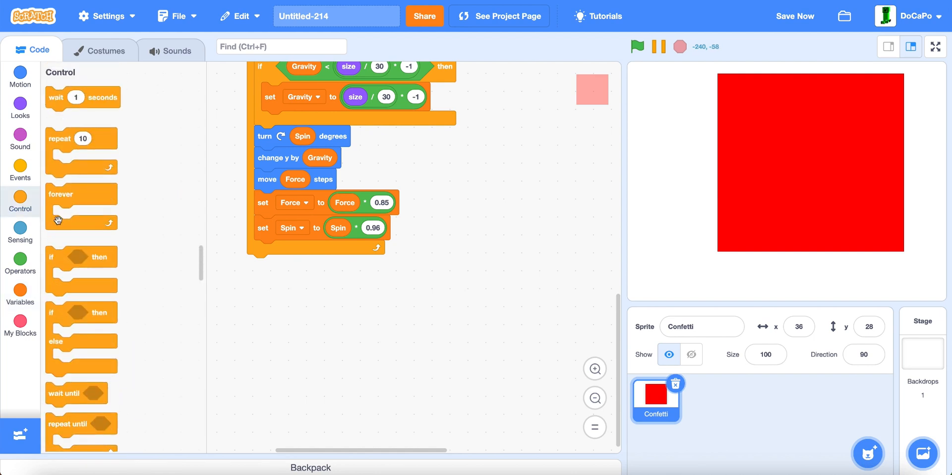
{"action": "left_click", "coordinate": [20, 76]}
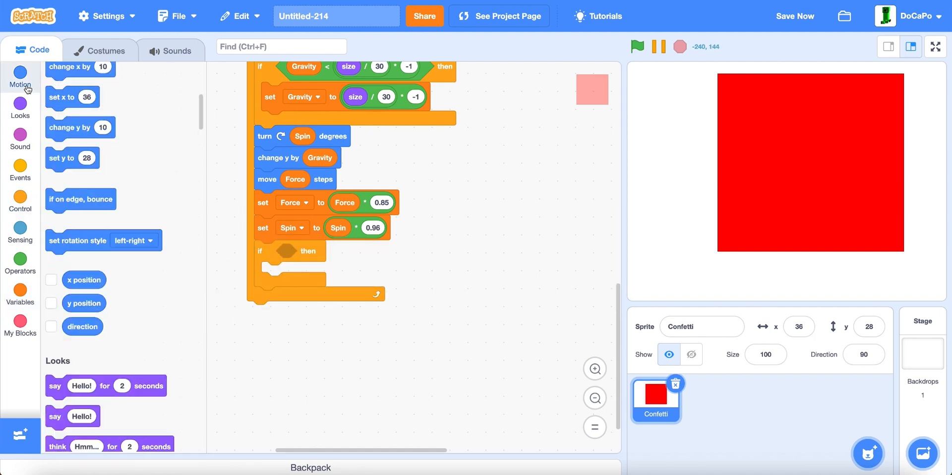
{"action": "left_click", "coordinate": [20, 232]}
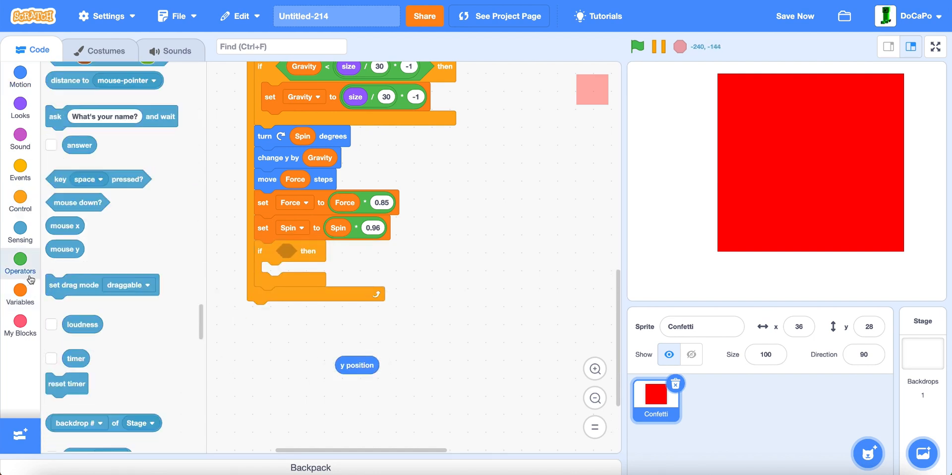
{"action": "left_click", "coordinate": [20, 264]}
{"action": "type", "text": "-178"}
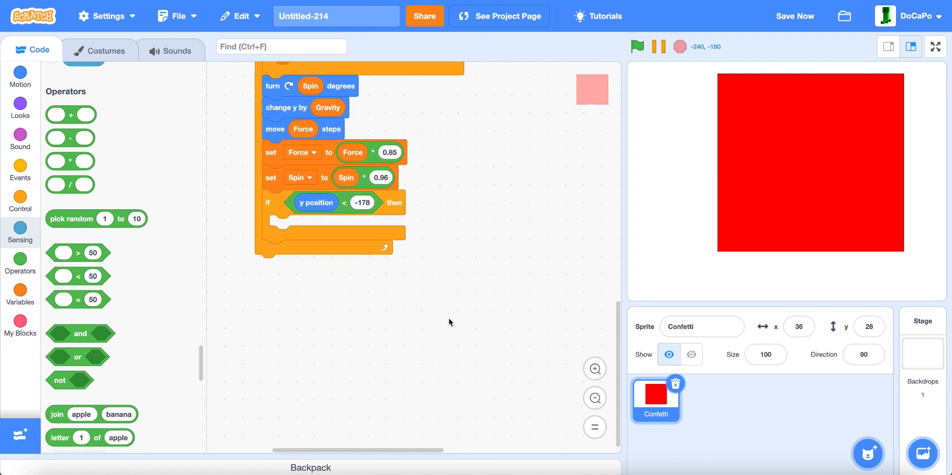
- Inside it, wait 1 second, then repeat 10 times changing the ghost effect by 10
{"action": "left_click", "coordinate": [20, 202]}
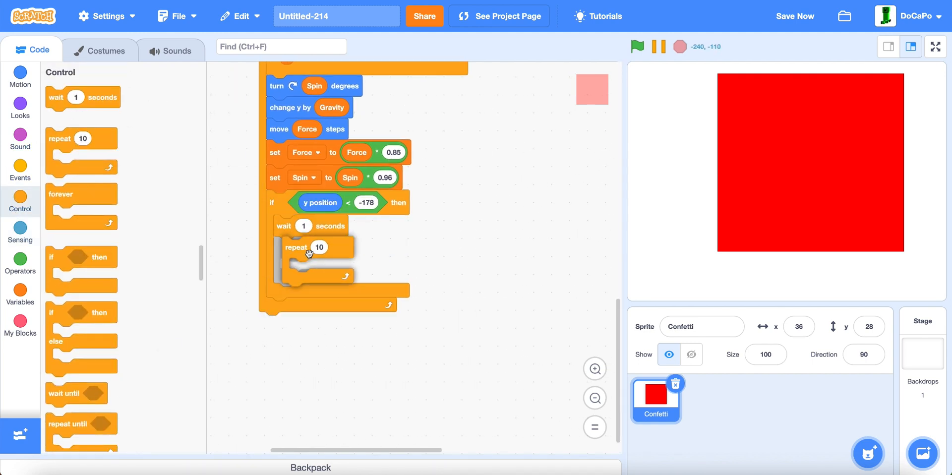
{"action": "left_click", "coordinate": [20, 103]}
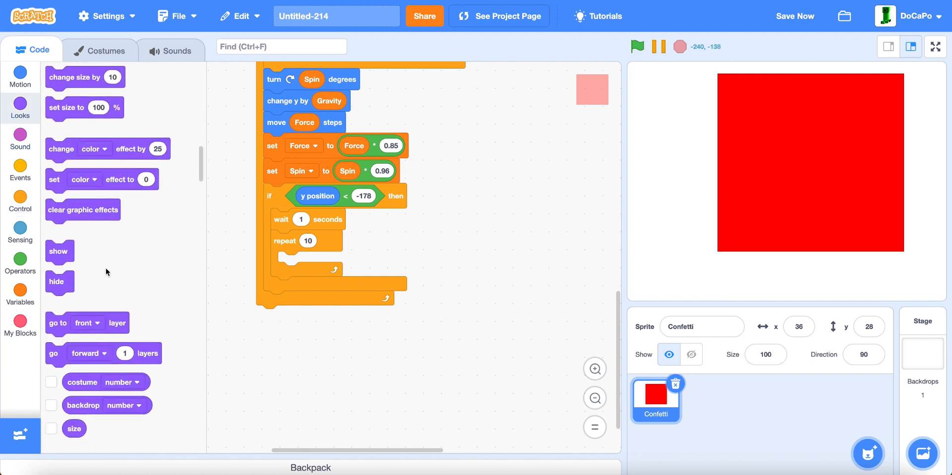
{"action": "left_click", "coordinate": [326, 261]}
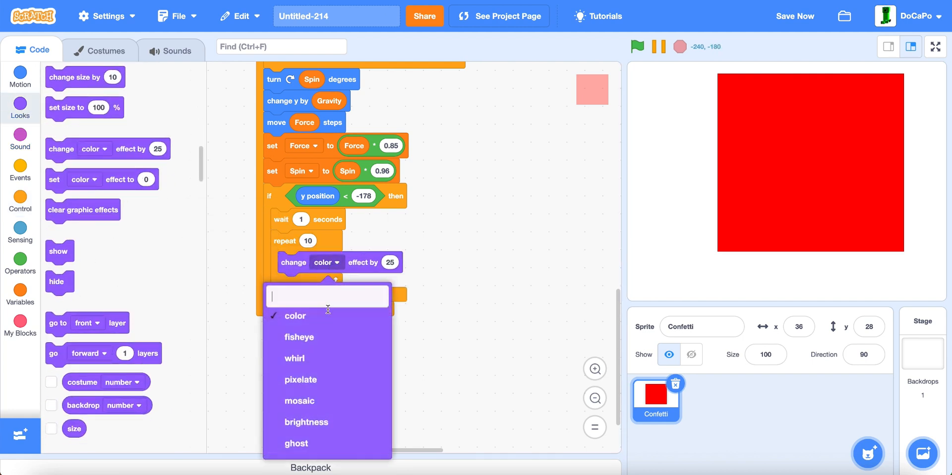
{"action": "left_click", "coordinate": [297, 443]}
{"action": "type", "text": "10"}
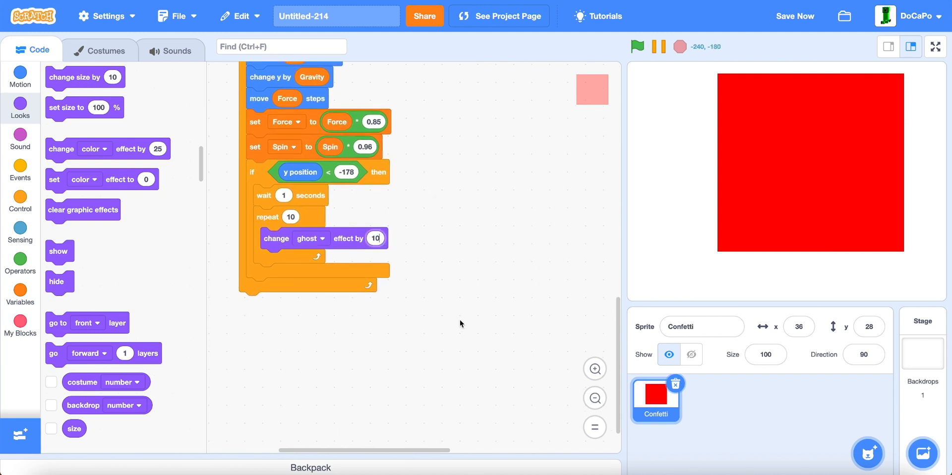
{"action": "left_click", "coordinate": [20, 201]}
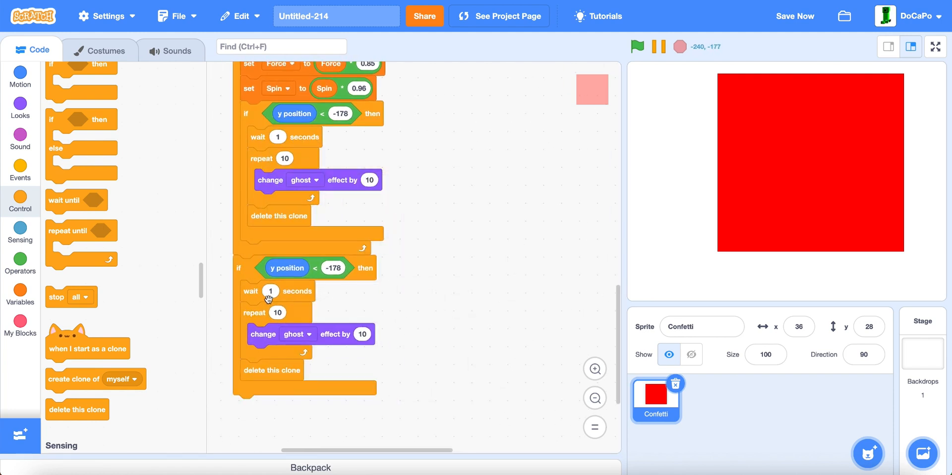
- Remove the one-second wait from the duplicated copy and set its delete this clone block aside
{"action": "left_click_drag", "start_coordinate": [267, 290], "coordinate": [298, 398]}
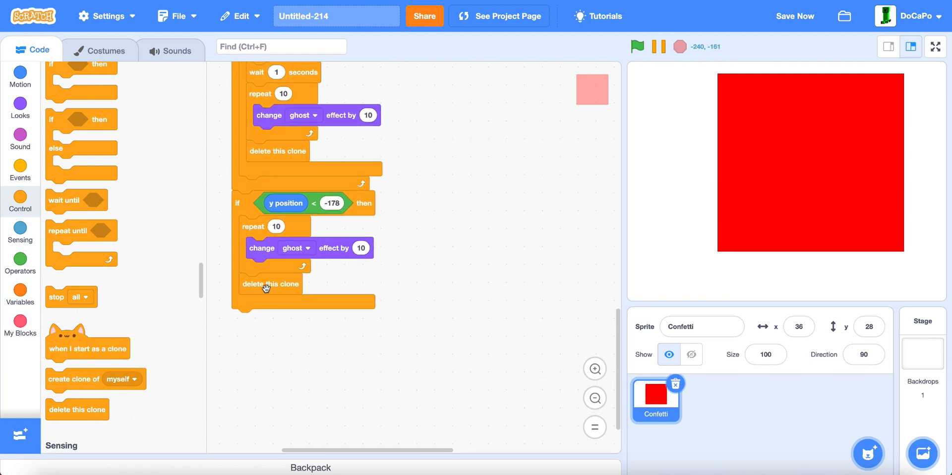
{"action": "mouse_move", "coordinate": [647, 310]}
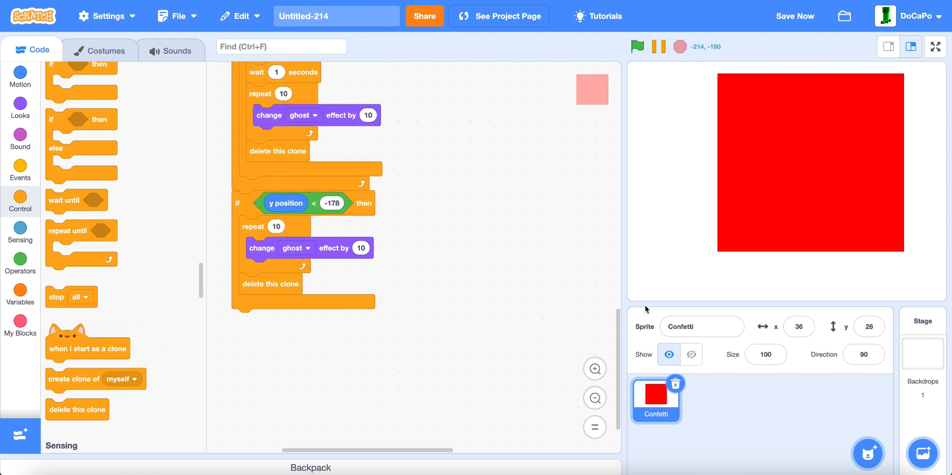
{"action": "left_click_drag", "start_coordinate": [270, 284], "coordinate": [269, 310]}
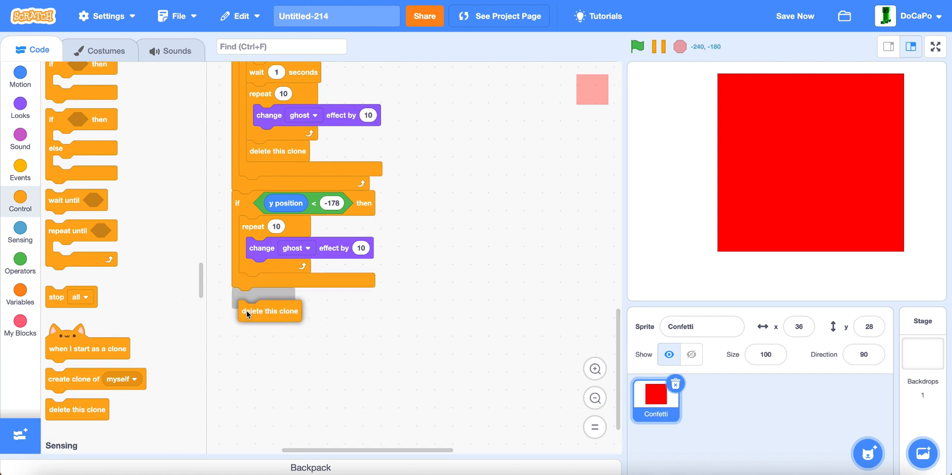
{"action": "left_click_drag", "start_coordinate": [269, 310], "coordinate": [263, 299]}
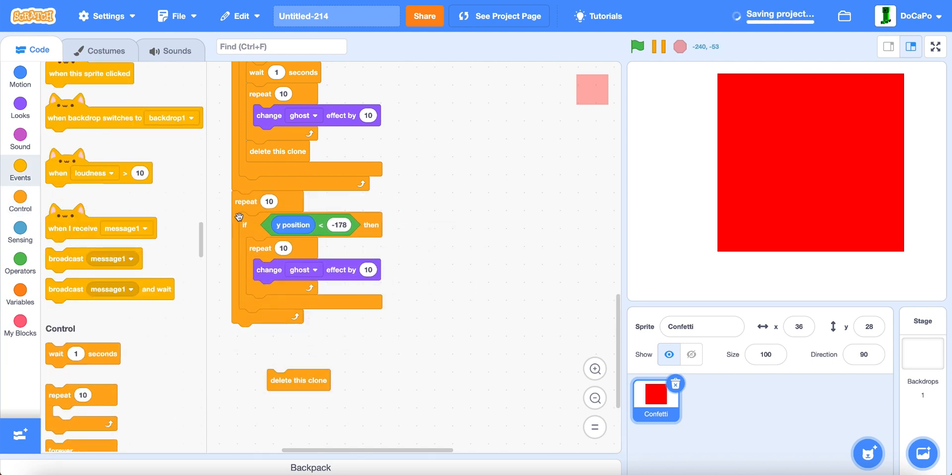
{"action": "left_click", "coordinate": [20, 108]}
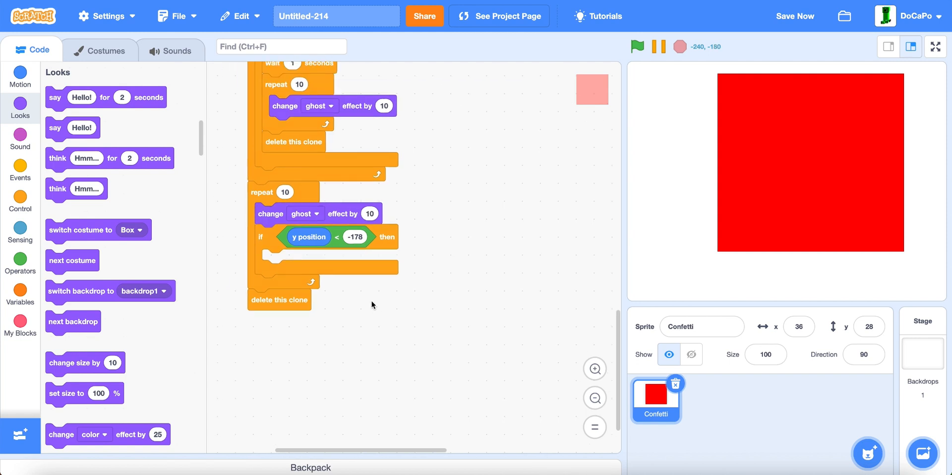
{"action": "scroll", "scroll_direction": "up", "scroll_amount": 3}
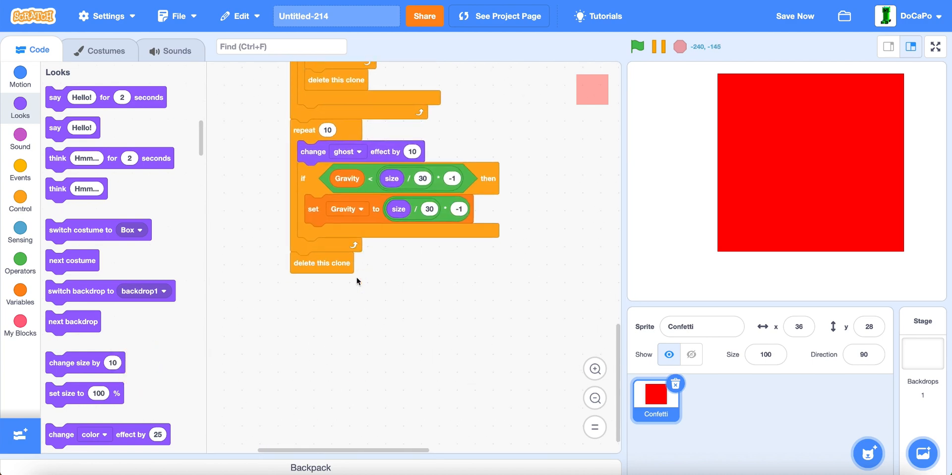
{"action": "left_click", "coordinate": [20, 200]}
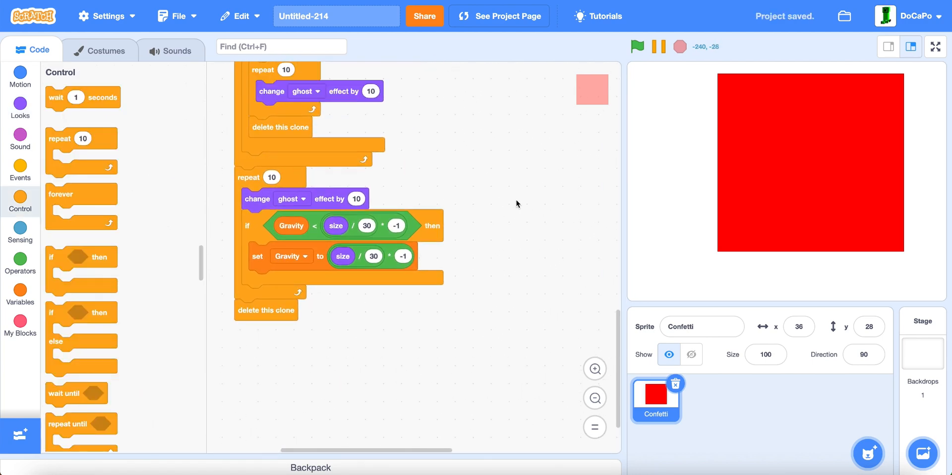
- Duplicate the y position < -178 check and wrap it in a not operator
{"action": "right_click", "coordinate": [276, 246]}
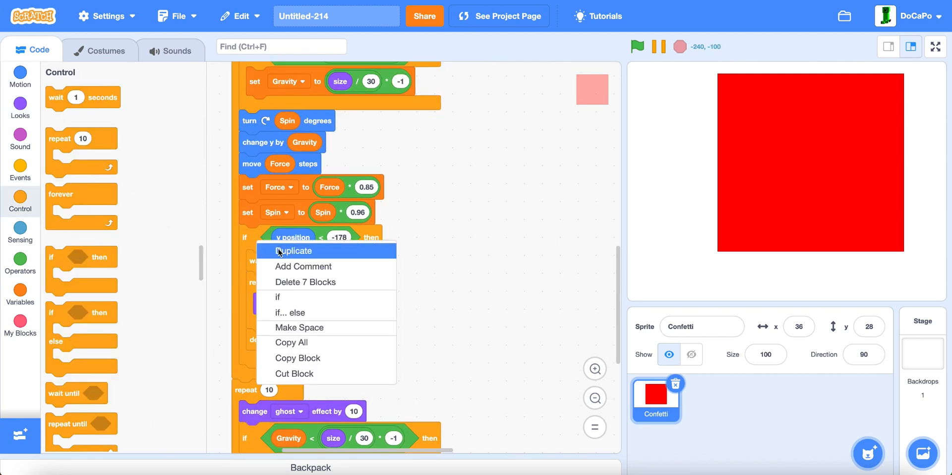
{"action": "left_click", "coordinate": [294, 251]}
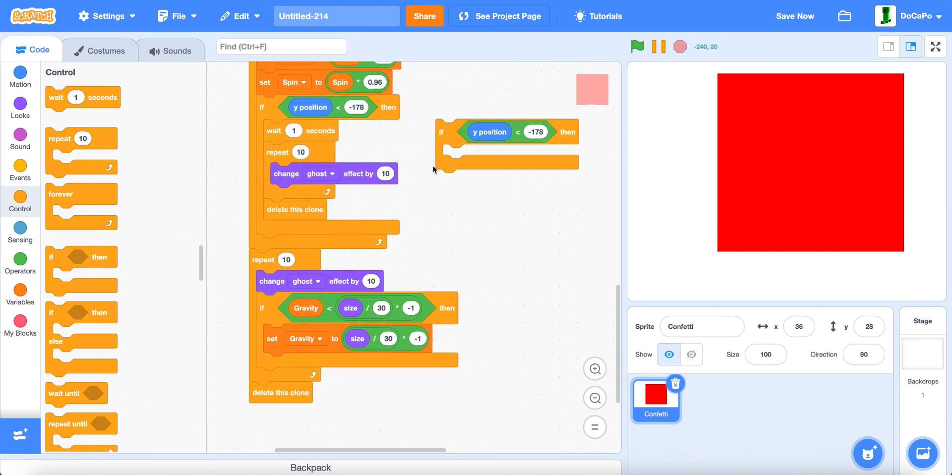
{"action": "left_click", "coordinate": [20, 260]}
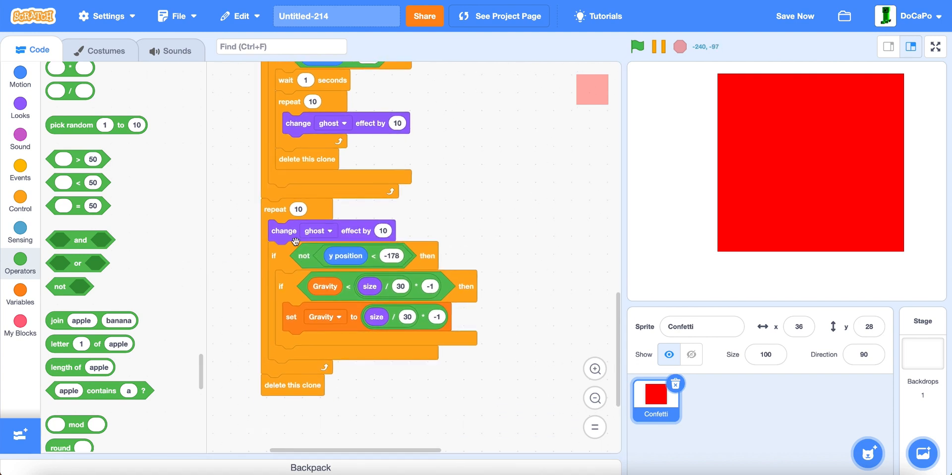
{"action": "left_click", "coordinate": [20, 289]}
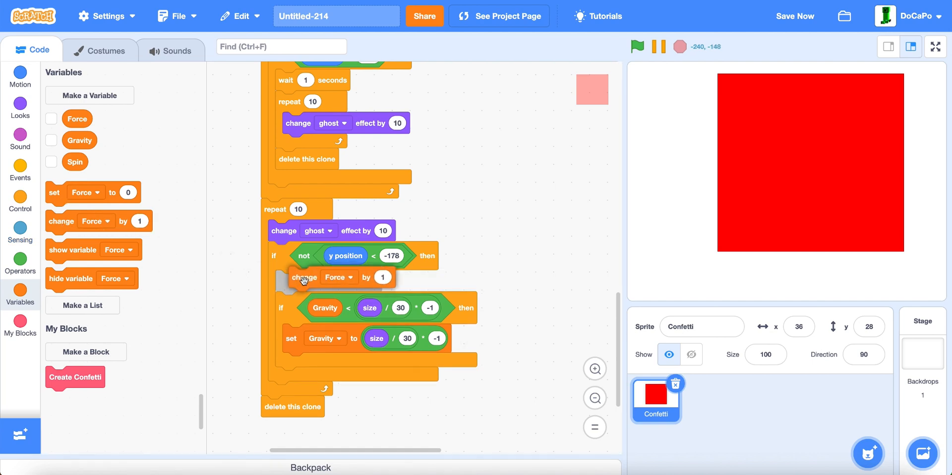
{"action": "left_click", "coordinate": [339, 277]}
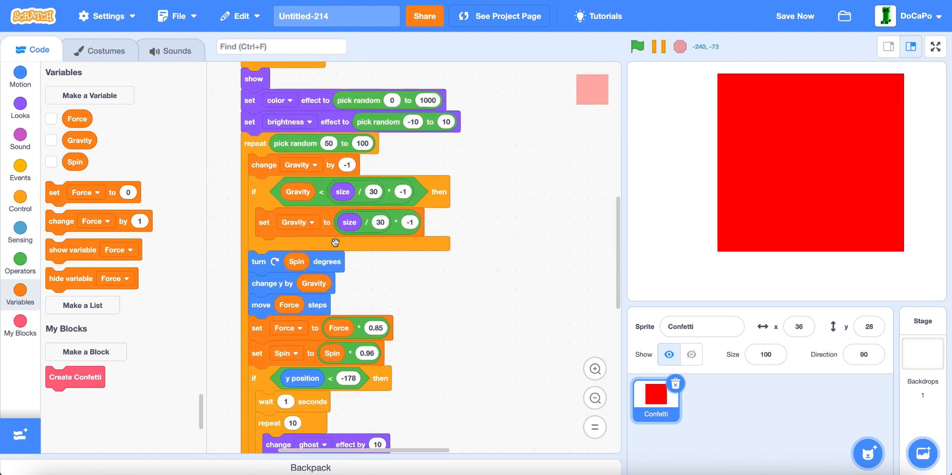
- Put change y by Gravity inside the not check and run the stage full screen
{"action": "right_click", "coordinate": [289, 304]}
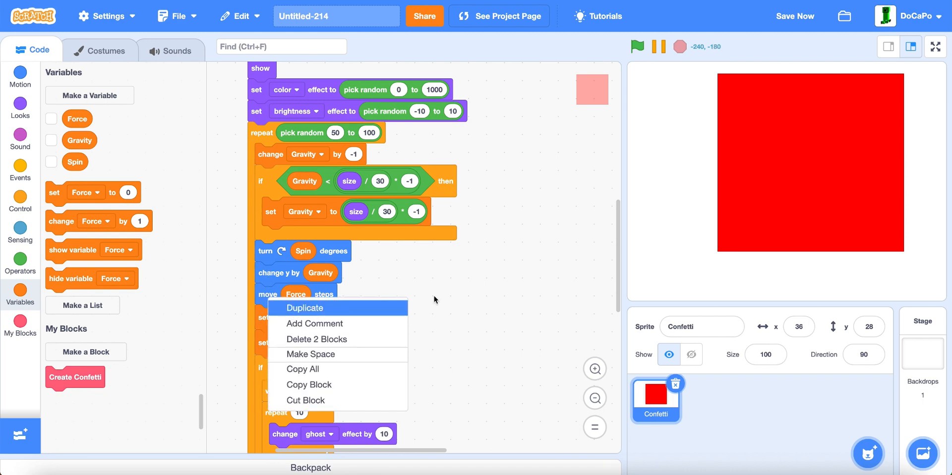
{"action": "left_click", "coordinate": [305, 307]}
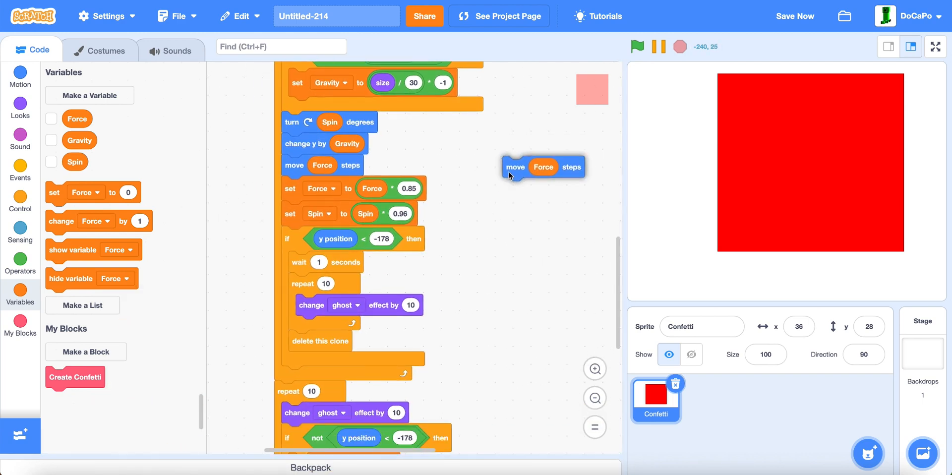
{"action": "left_click_drag", "start_coordinate": [542, 166], "coordinate": [491, 205]}
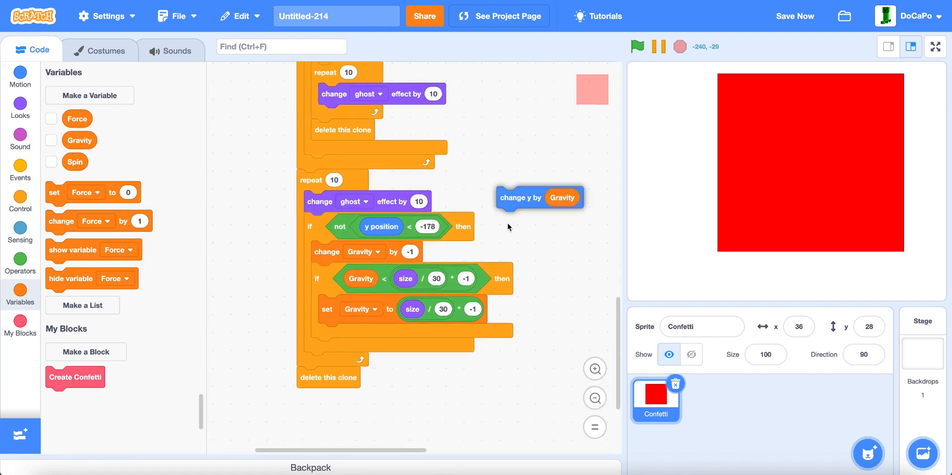
{"action": "left_click_drag", "start_coordinate": [539, 197], "coordinate": [335, 348]}
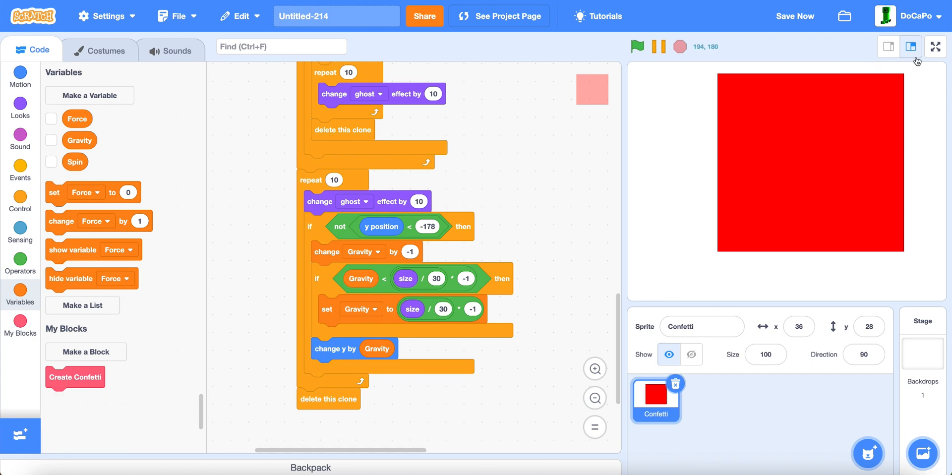
{"action": "left_click", "coordinate": [935, 46]}
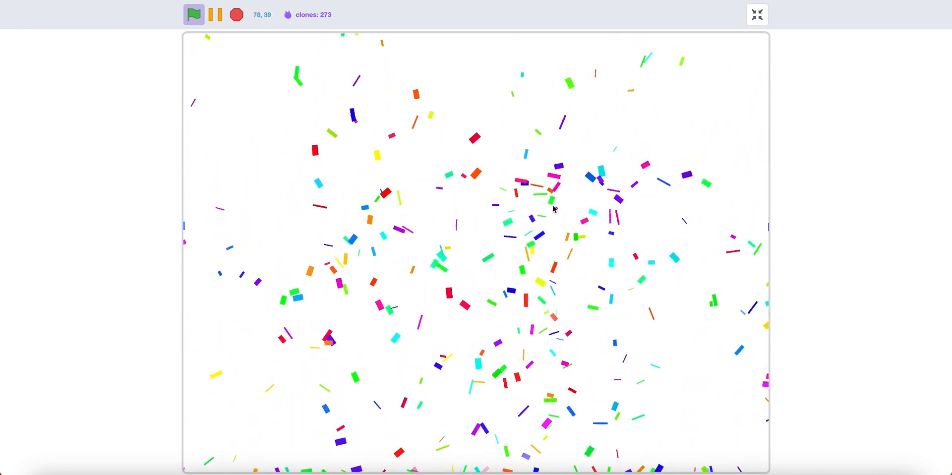